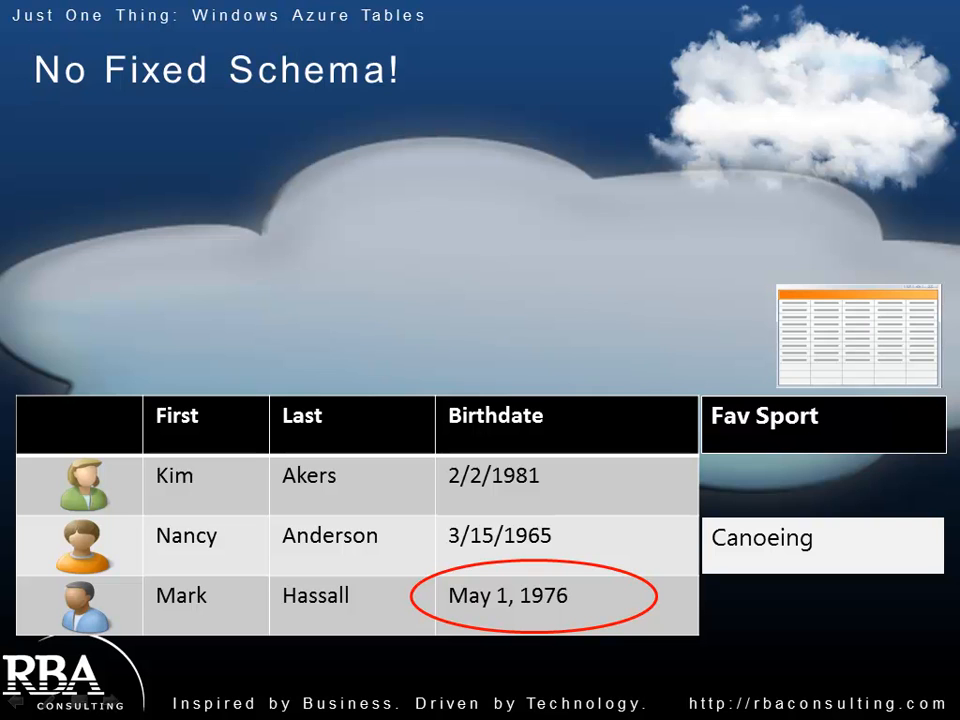
- Advance the slide show through the No Fixed Schema slide animations
key("Right")
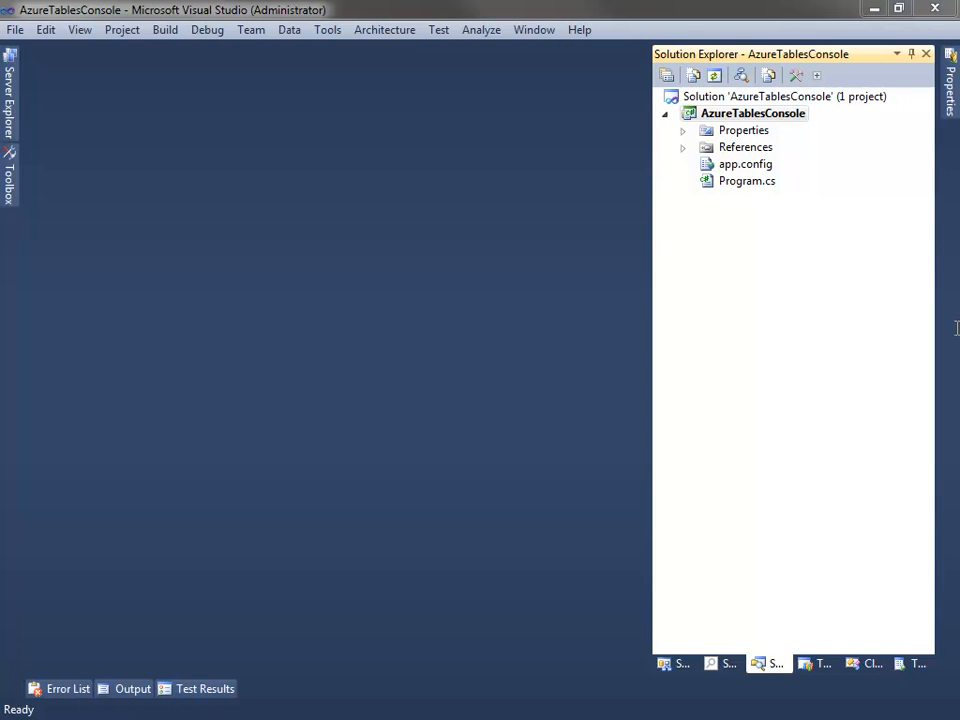
- Add references to Microsoft.WindowsAzure.StorageClient.dll and System.Data.Services.Client.dll via Add Reference > Browse
left_click(746, 148)
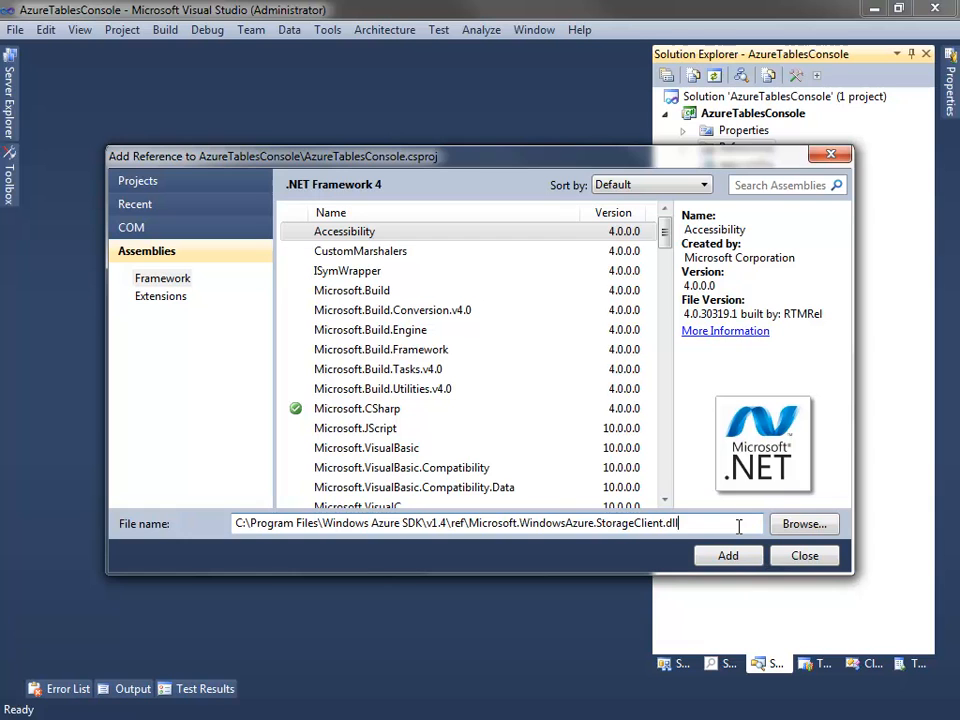
left_click(728, 556)
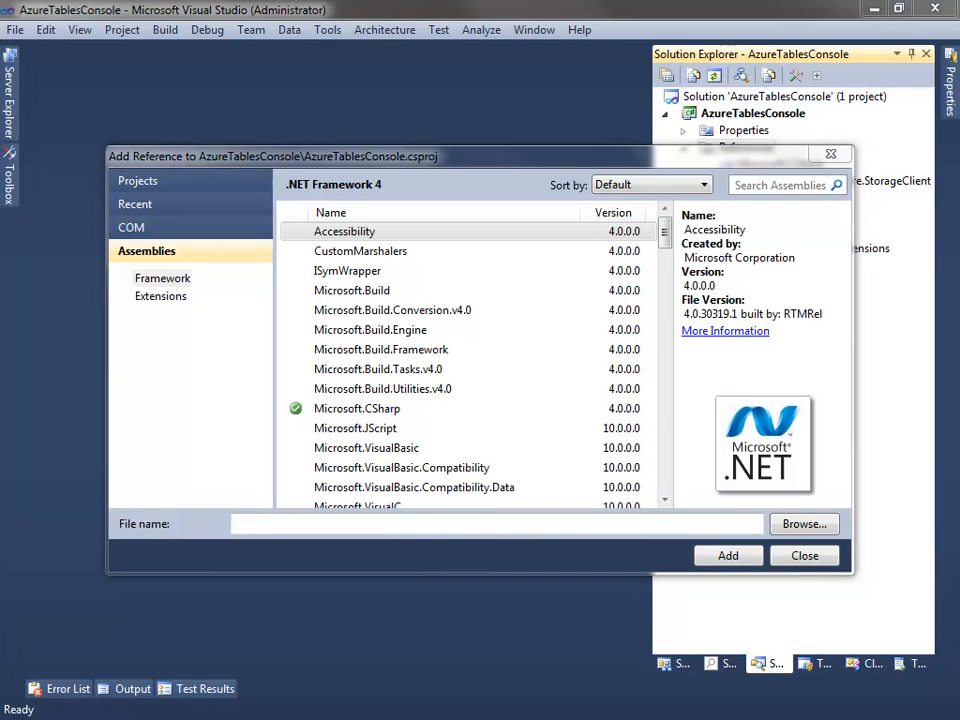
mouse_move(826, 388)
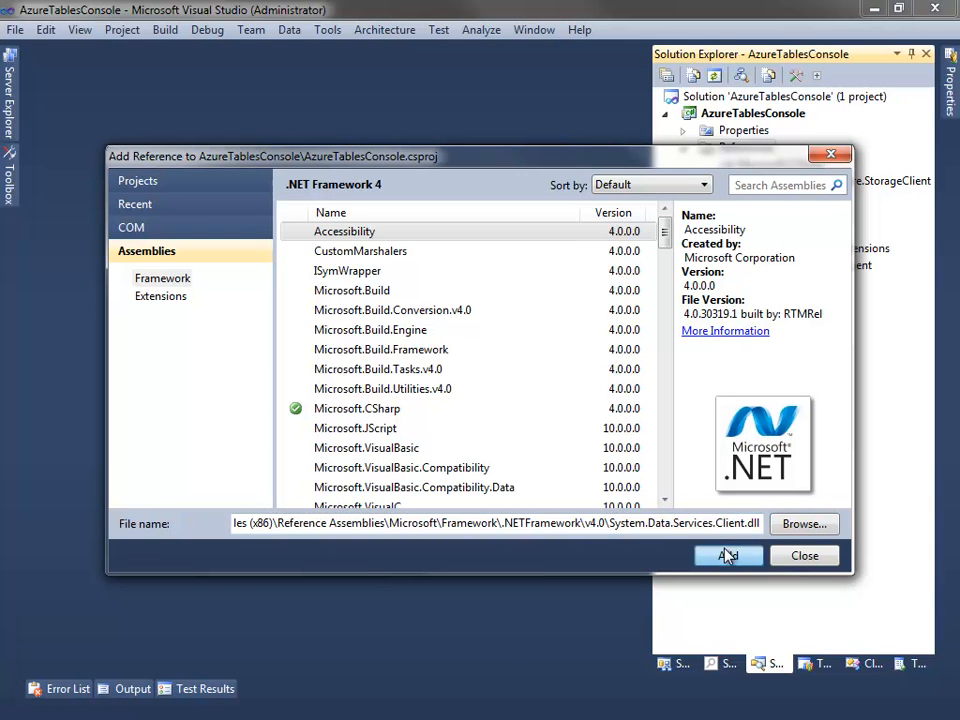
left_click(728, 556)
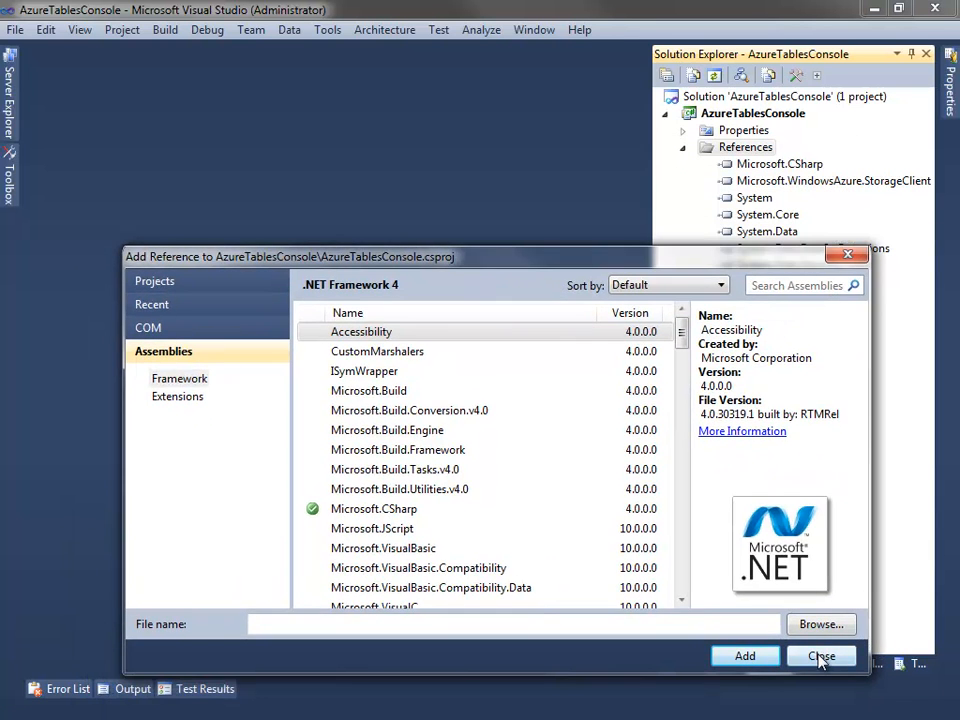
left_click(820, 656)
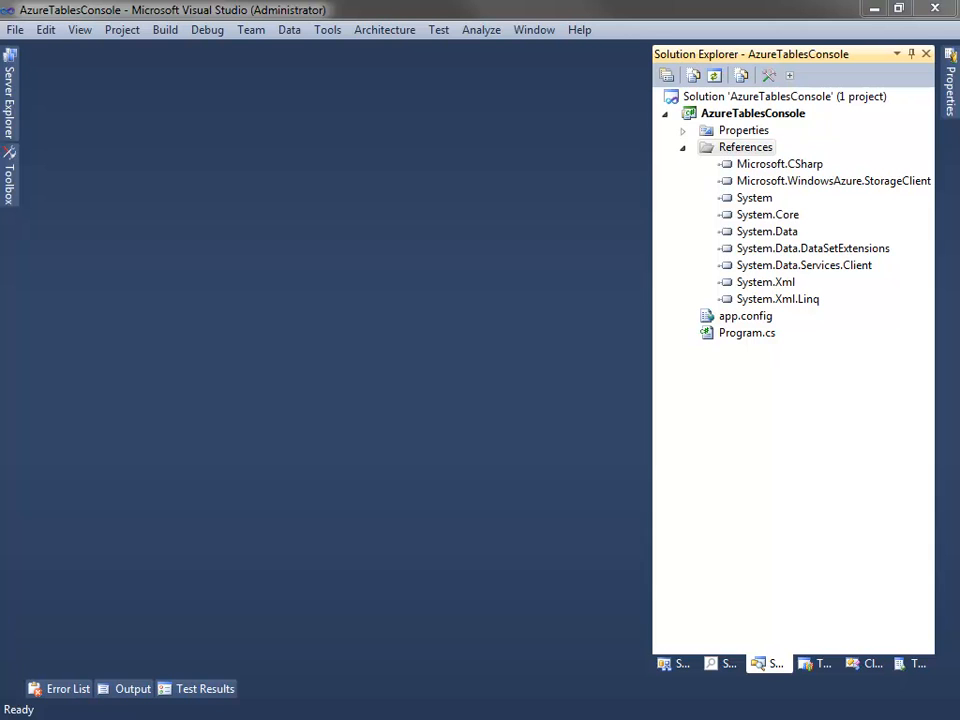
- Add a new class file named MessageBoardEntry.cs to the AzureTablesConsole project
right_click(752, 112)
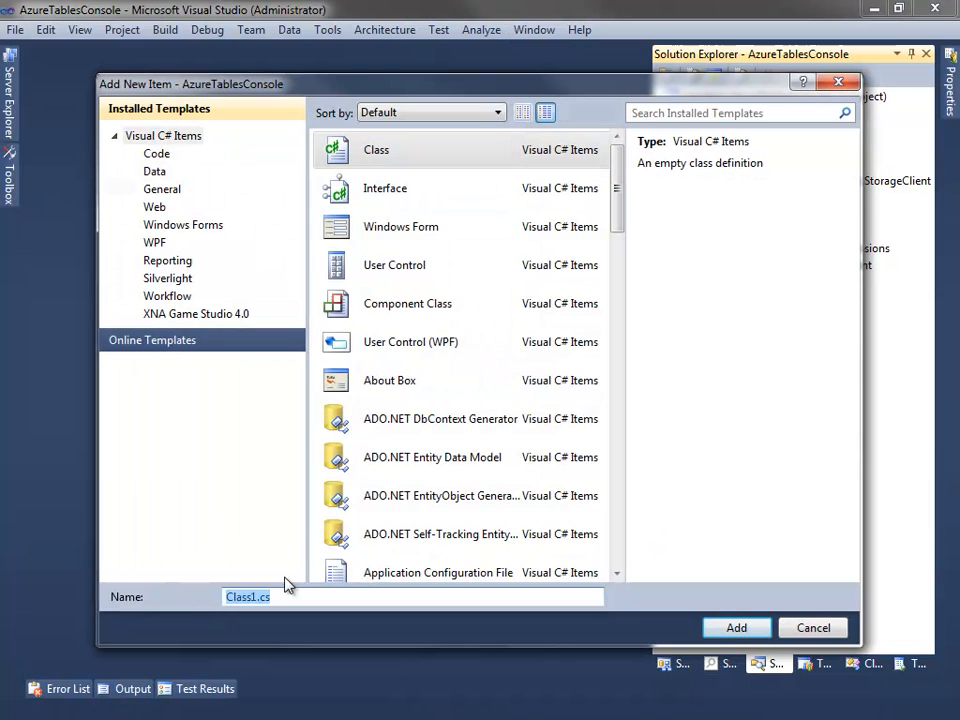
left_click(246, 596)
type("MessageBoard")
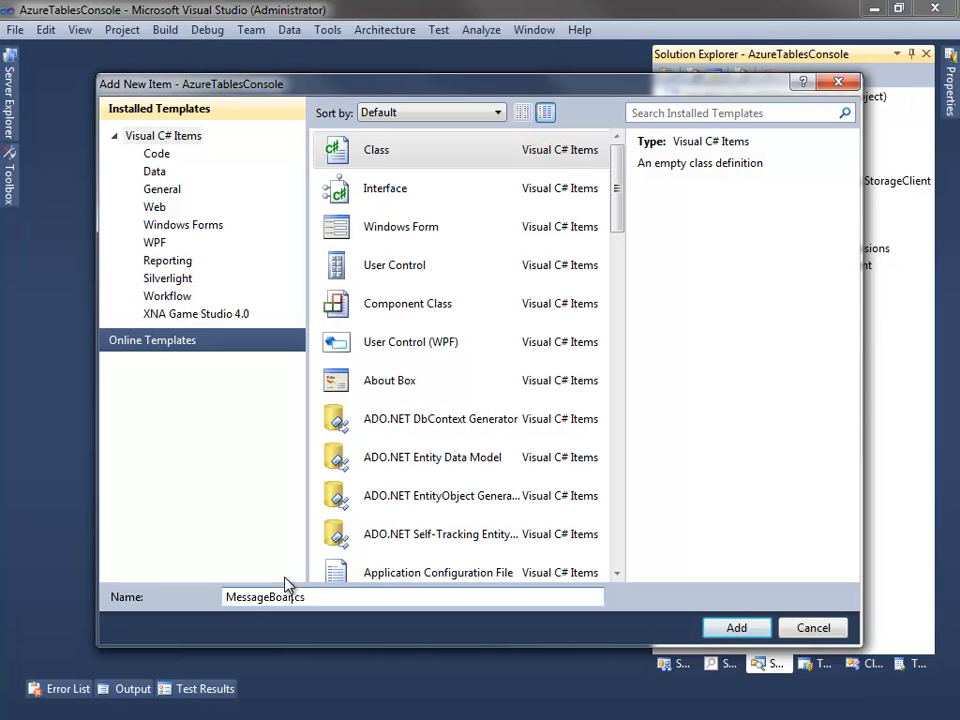
left_click(736, 628)
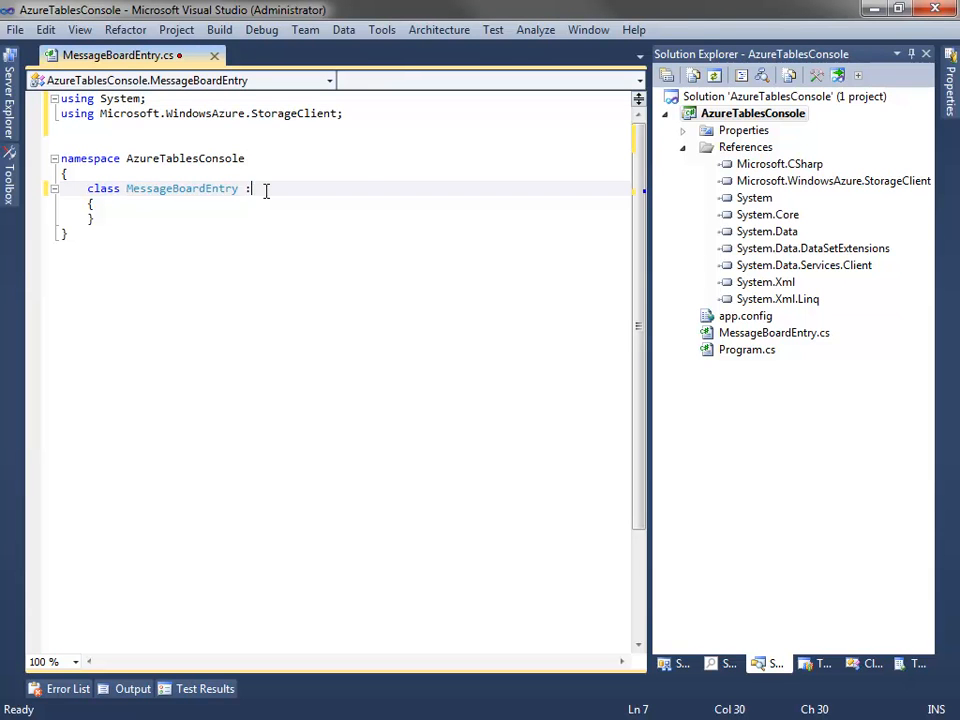
- Make MessageBoardEntry a public TableServiceEntity subclass with a constructor setting PartitionKey and RowKey
type("TableServiceEntity")
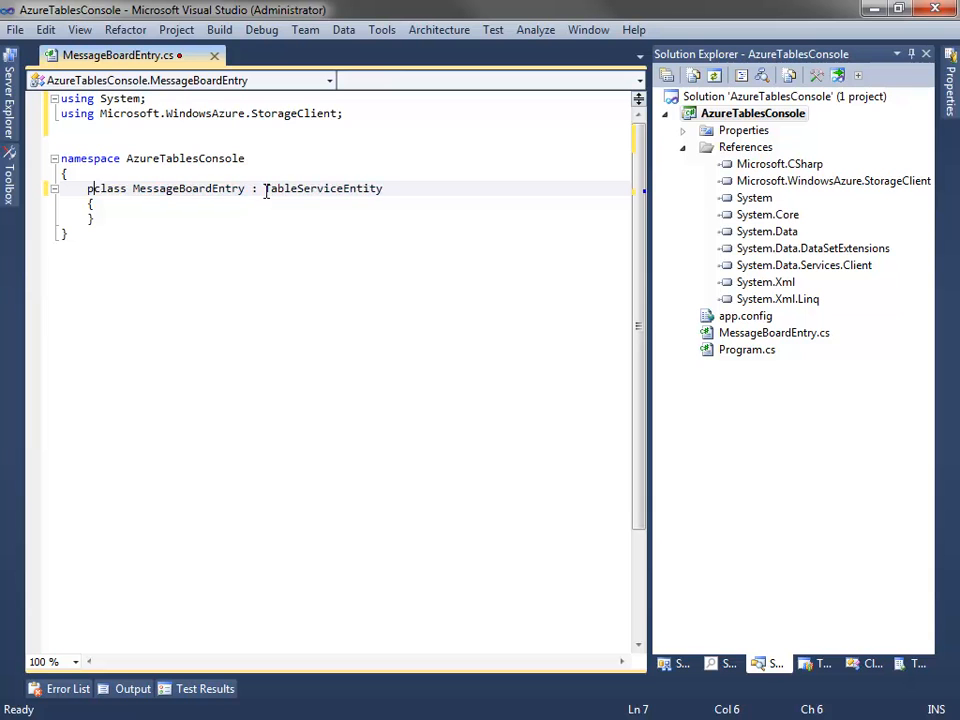
type("public")
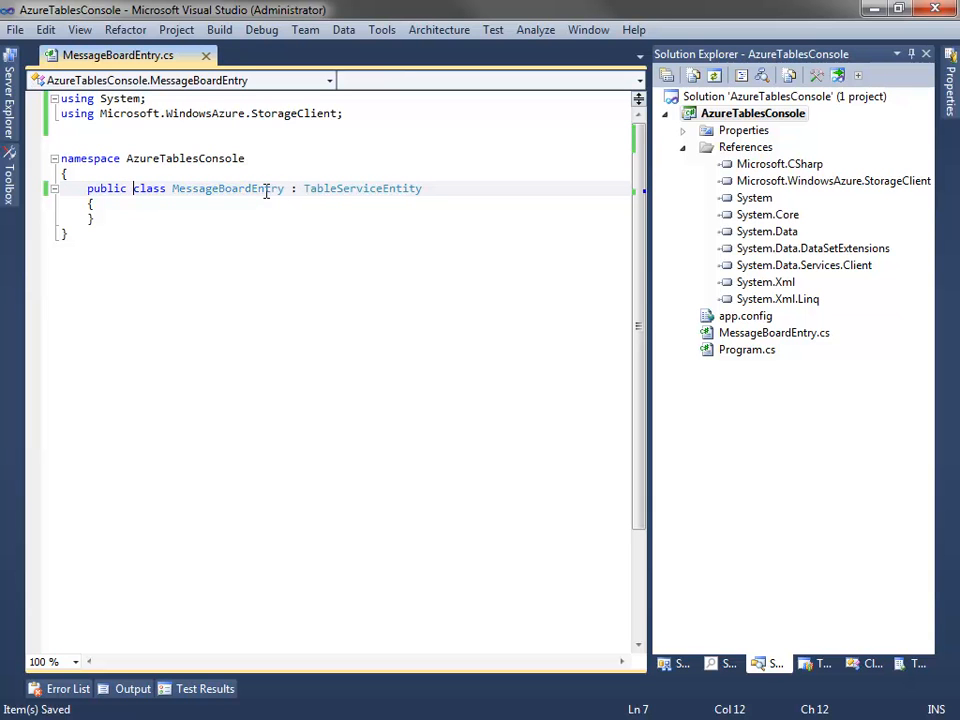
double_click(362, 188)
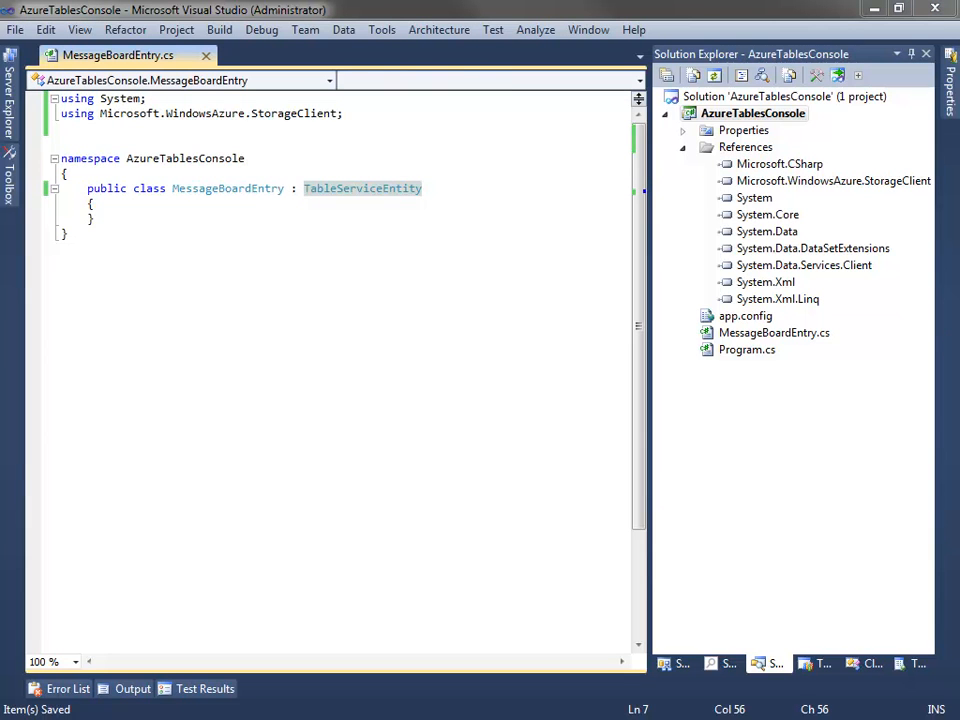
mouse_move(290, 260)
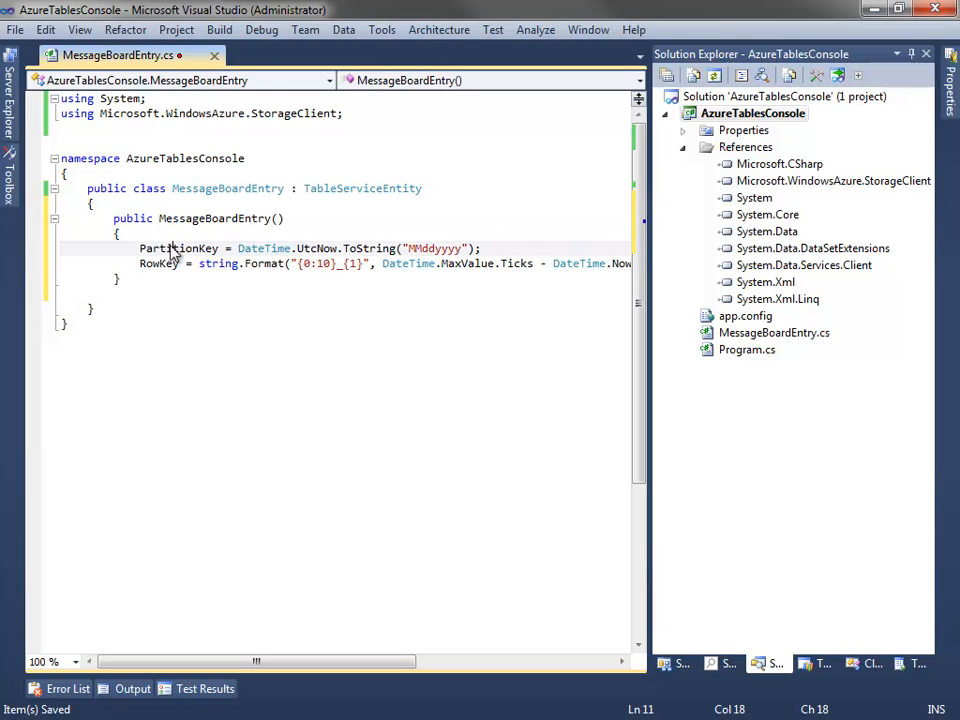
double_click(362, 188)
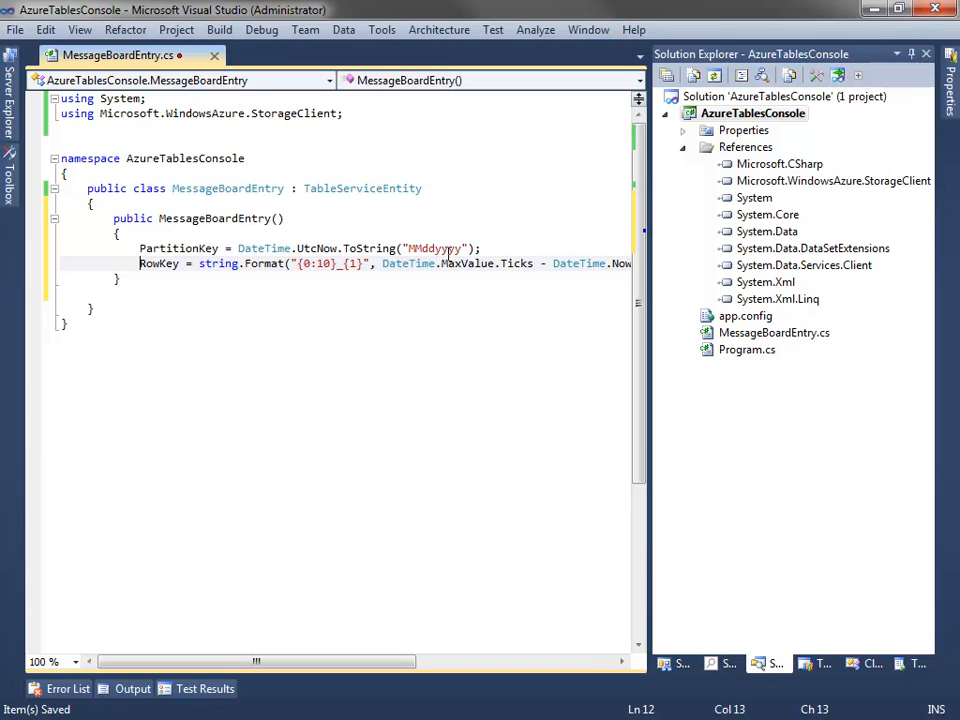
- Add a public string Username { get; set; } property below the constructor and close the file
double_click(158, 264)
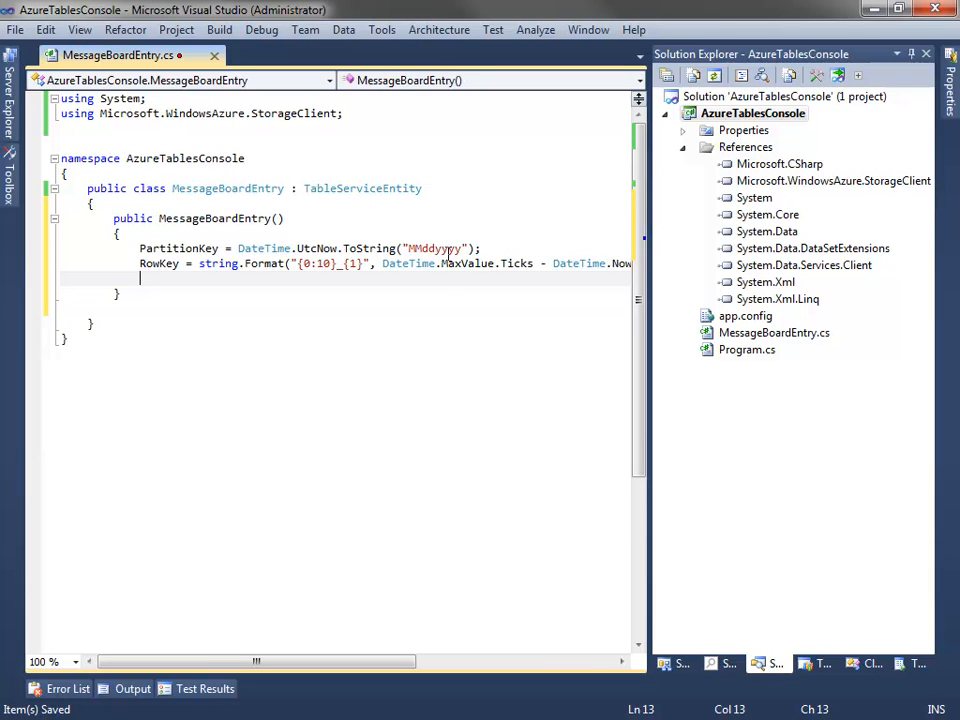
type("this.tim")
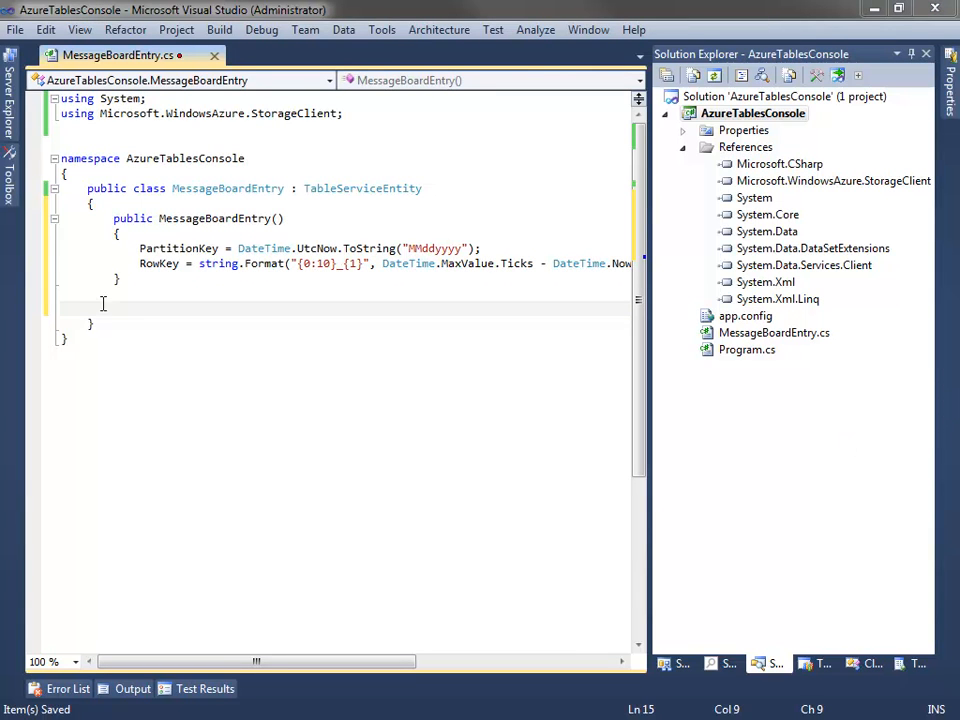
type("public string Username { get; set; }")
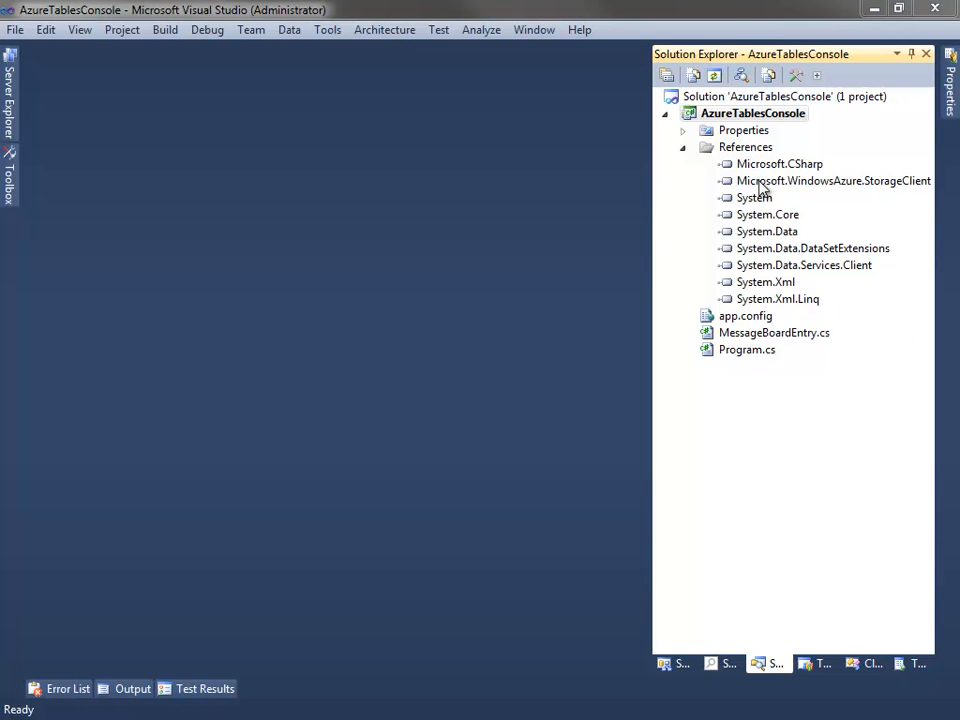
- Add a new class file named MessageBoardDataContext.cs to the project
right_click(752, 112)
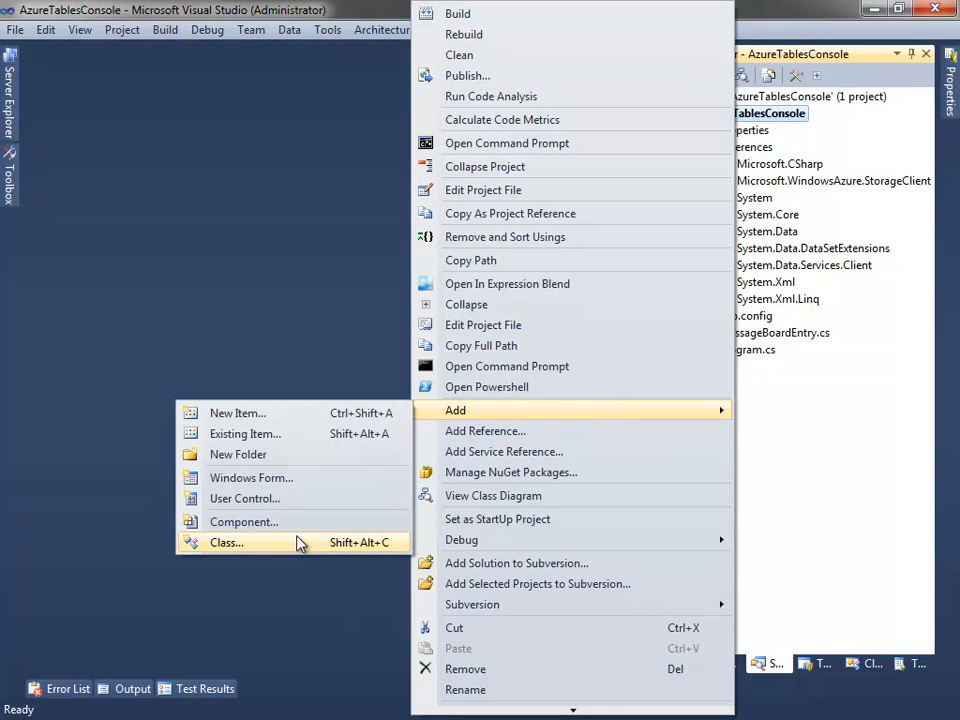
left_click(226, 542)
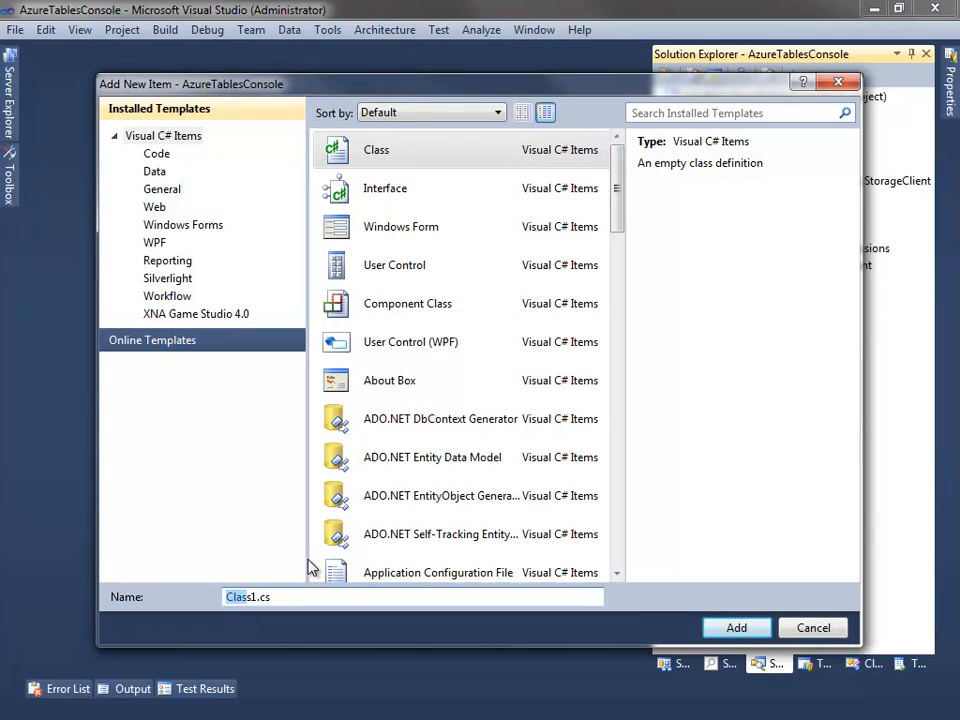
type("MessageBoardData")
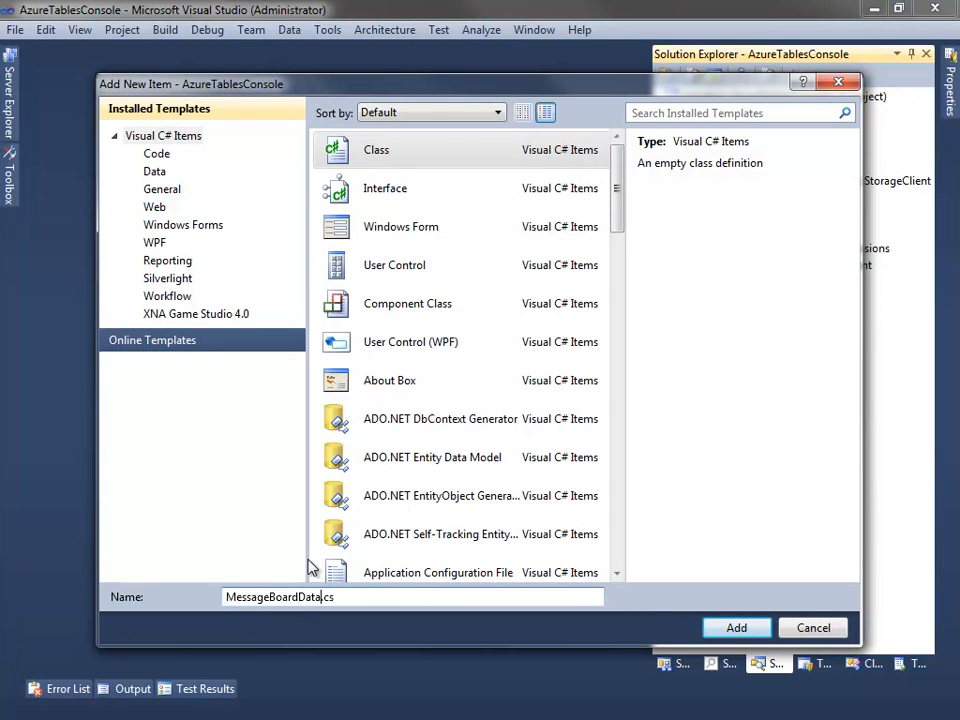
left_click(736, 628)
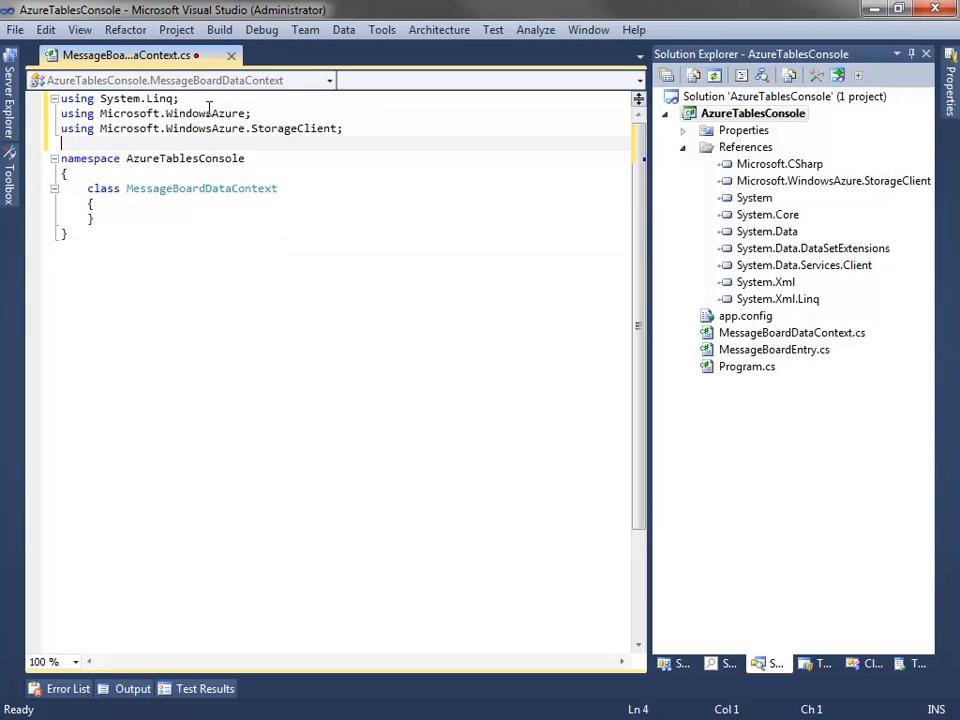
- Make MessageBoardDataContext a public TableServiceContext subclass with a base(baseAddress, credentials) constructor and MessageBoardEntry query
type("public")
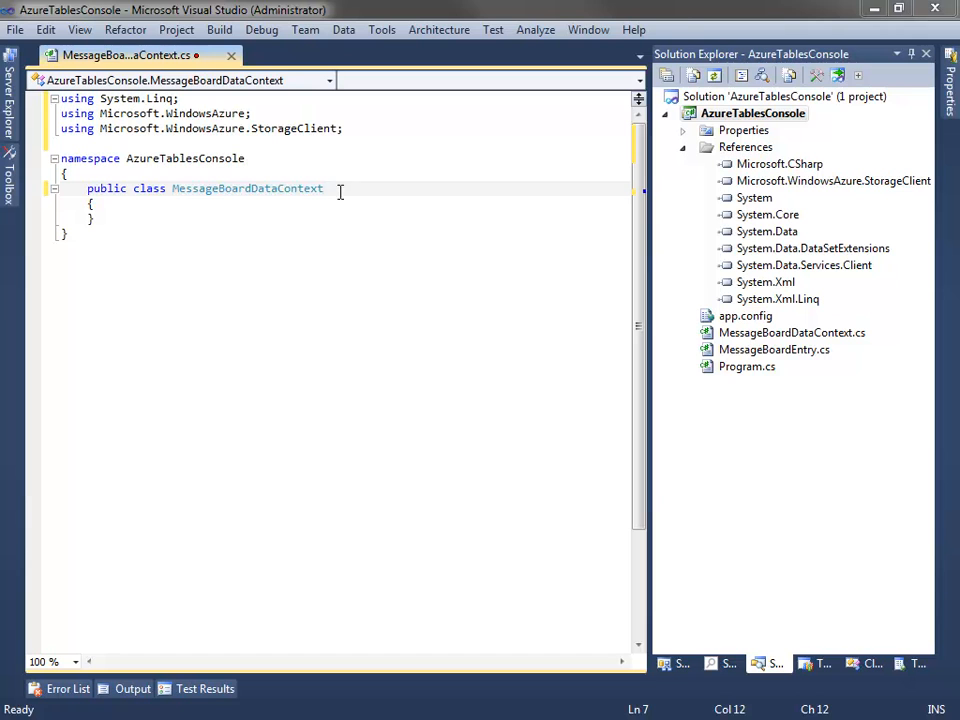
type(": TableServiceContext")
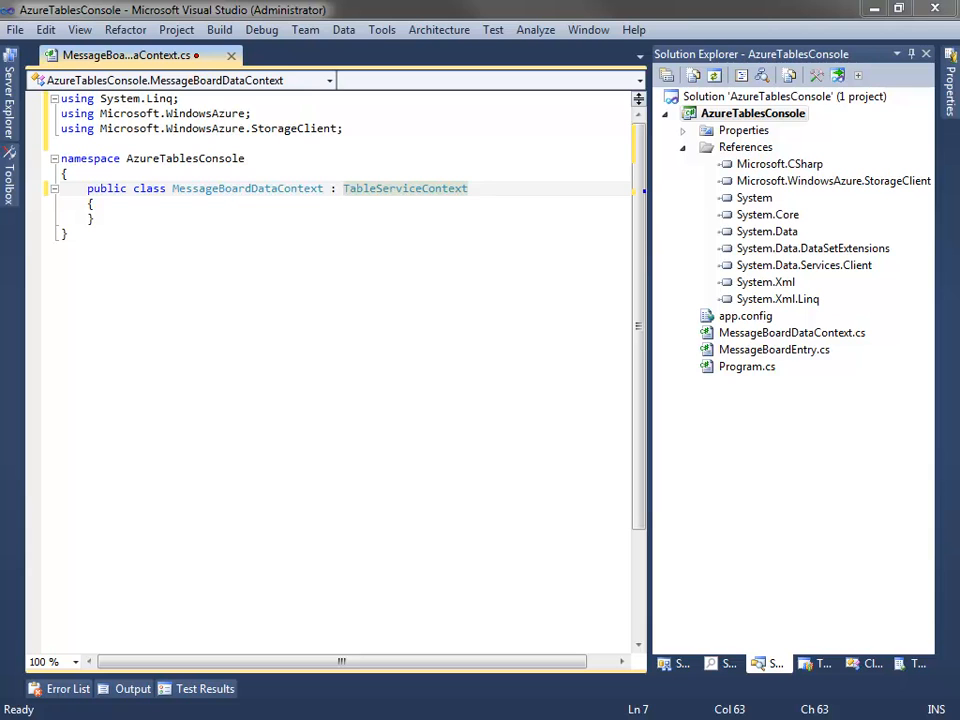
mouse_move(916, 448)
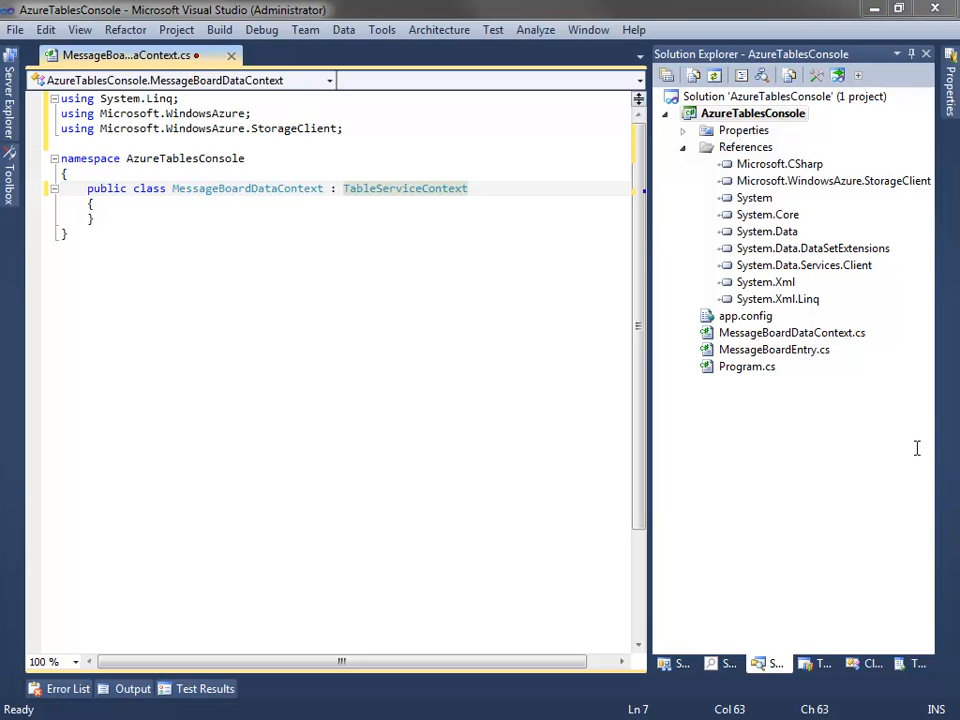
mouse_move(136, 208)
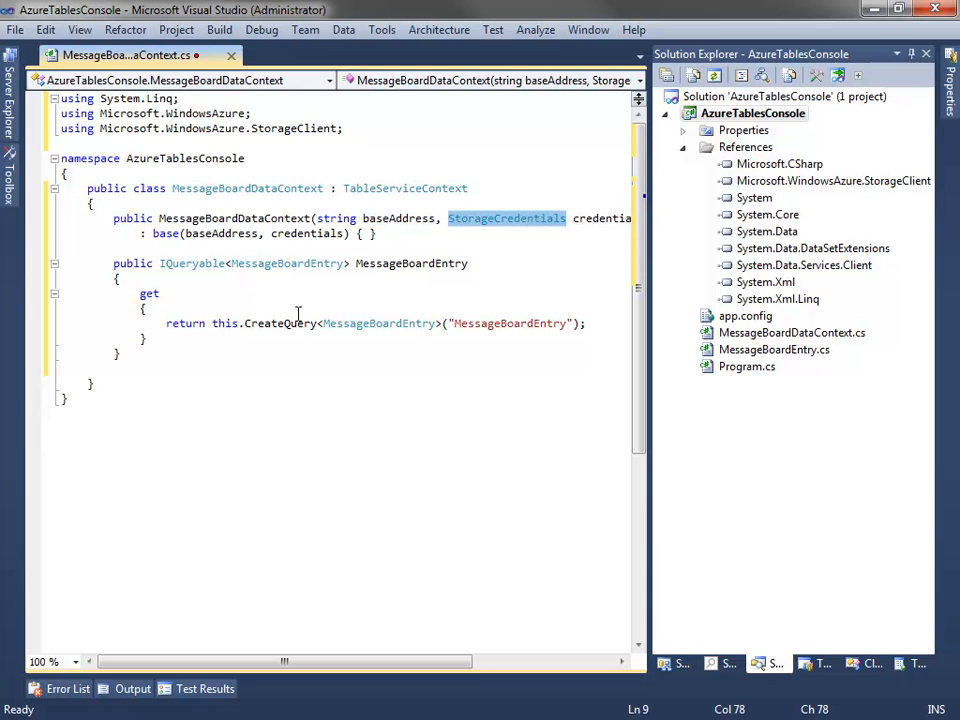
left_click(410, 264)
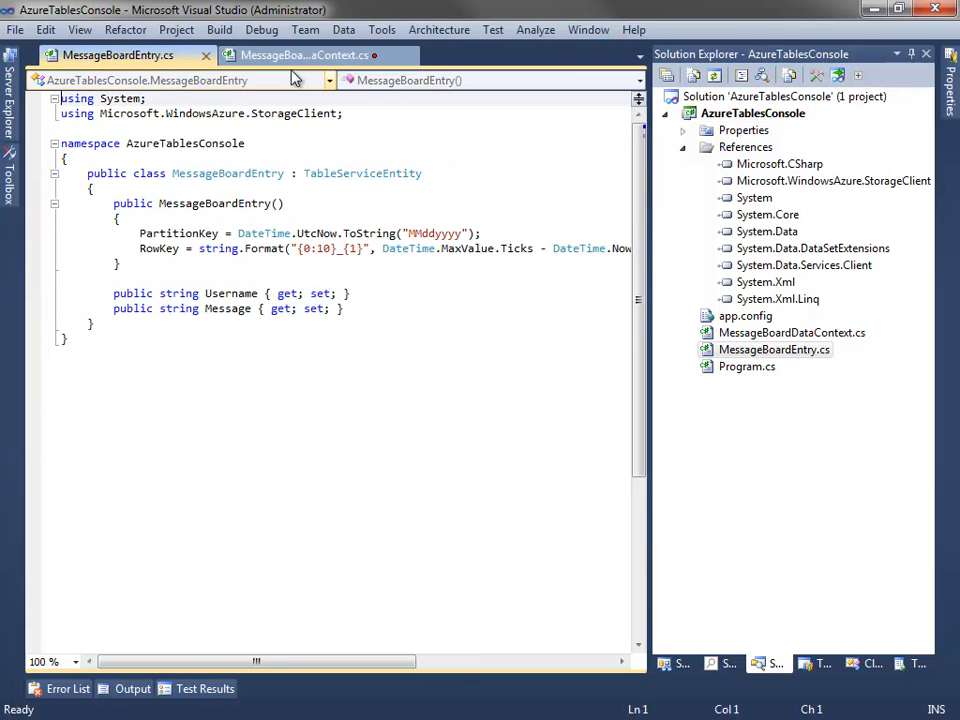
- Build the solution, collapse the References node and close both class editor tabs
left_click(304, 56)
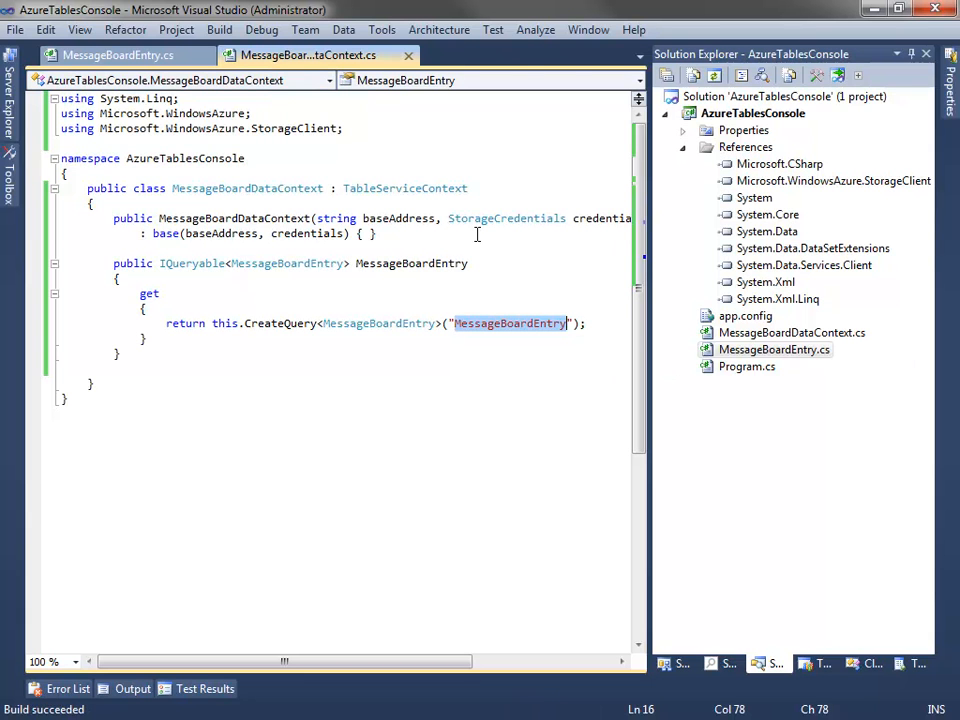
left_click(774, 348)
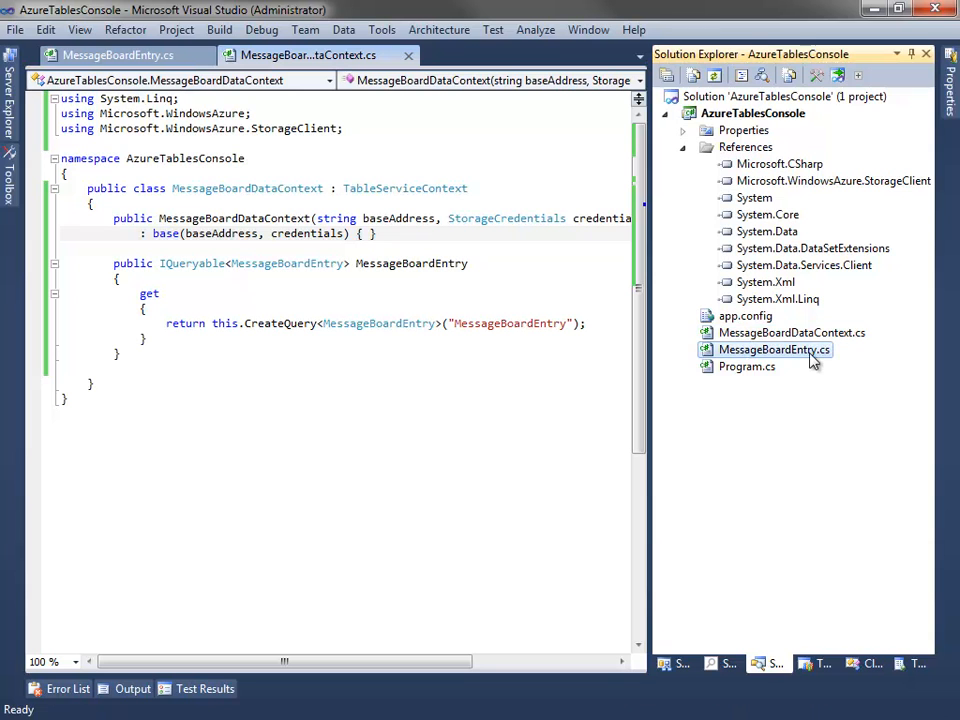
left_click(684, 148)
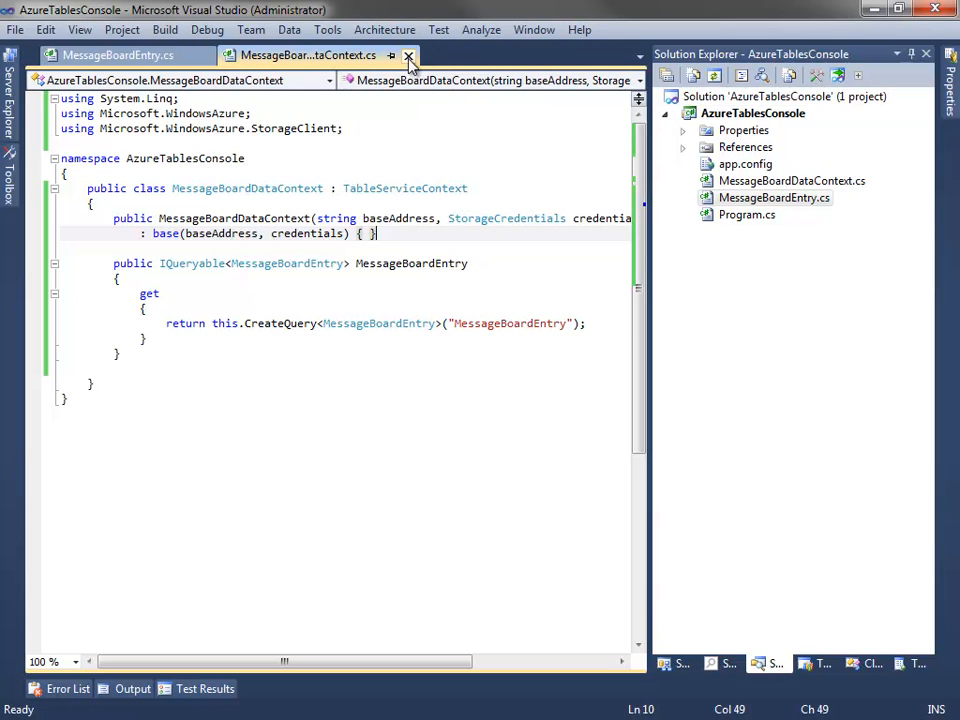
left_click(408, 56)
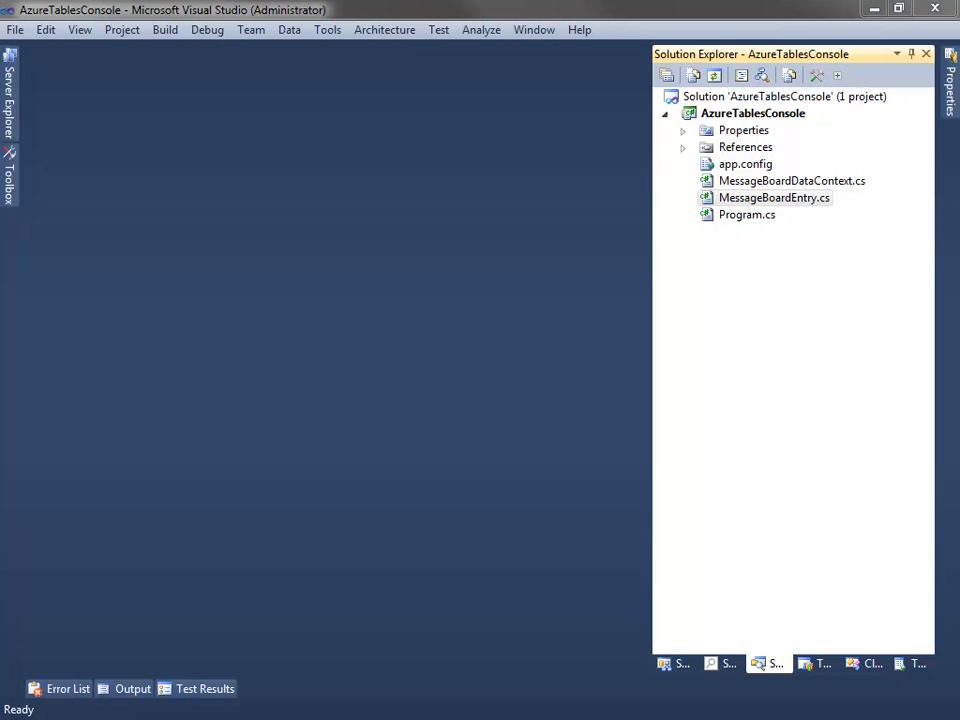
right_click(752, 112)
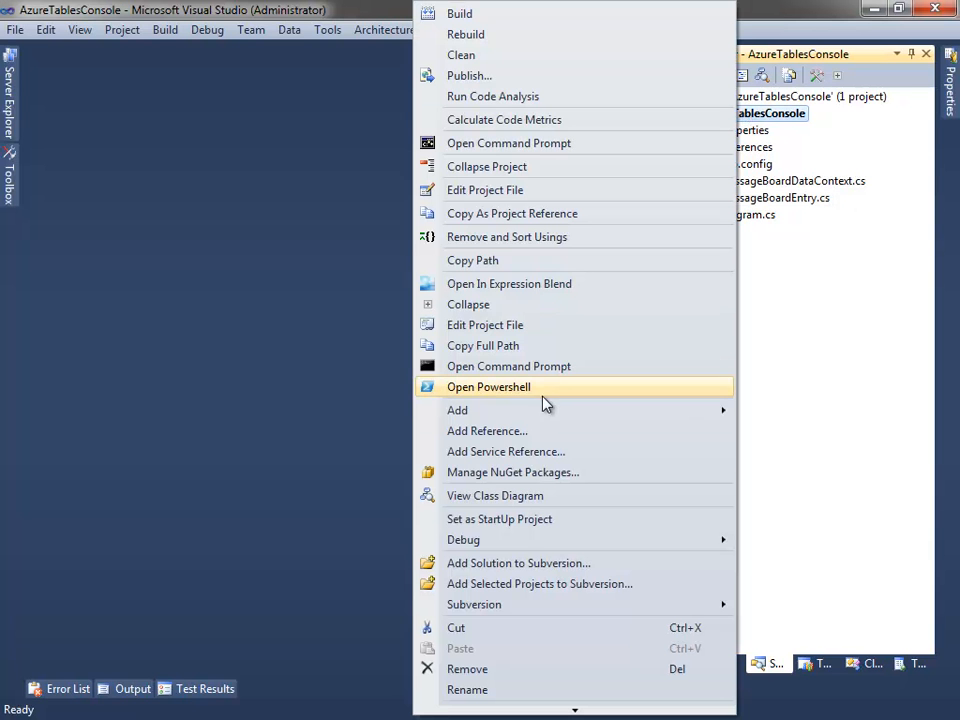
mouse_move(456, 410)
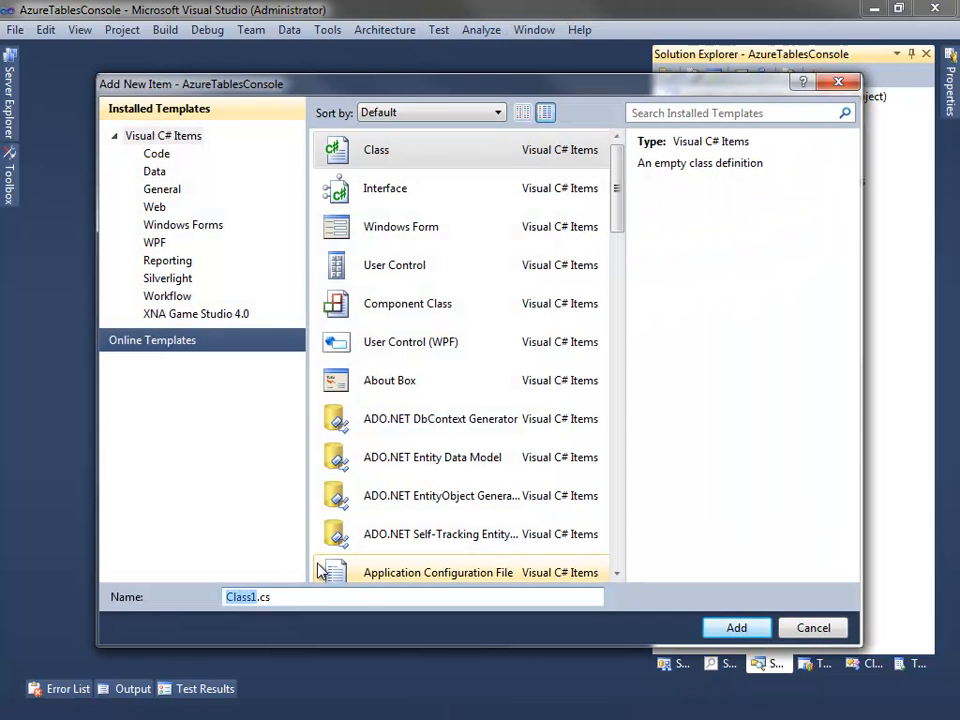
- Add a new plain class file named MessageBoardDataSource.cs to the project
left_click(736, 628)
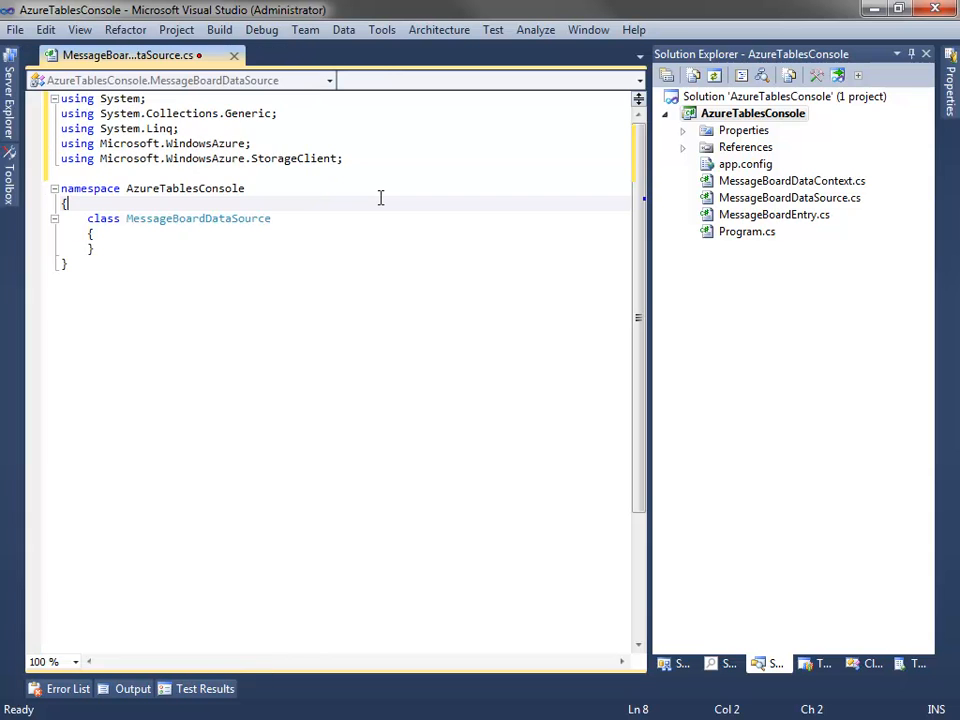
mouse_move(104, 214)
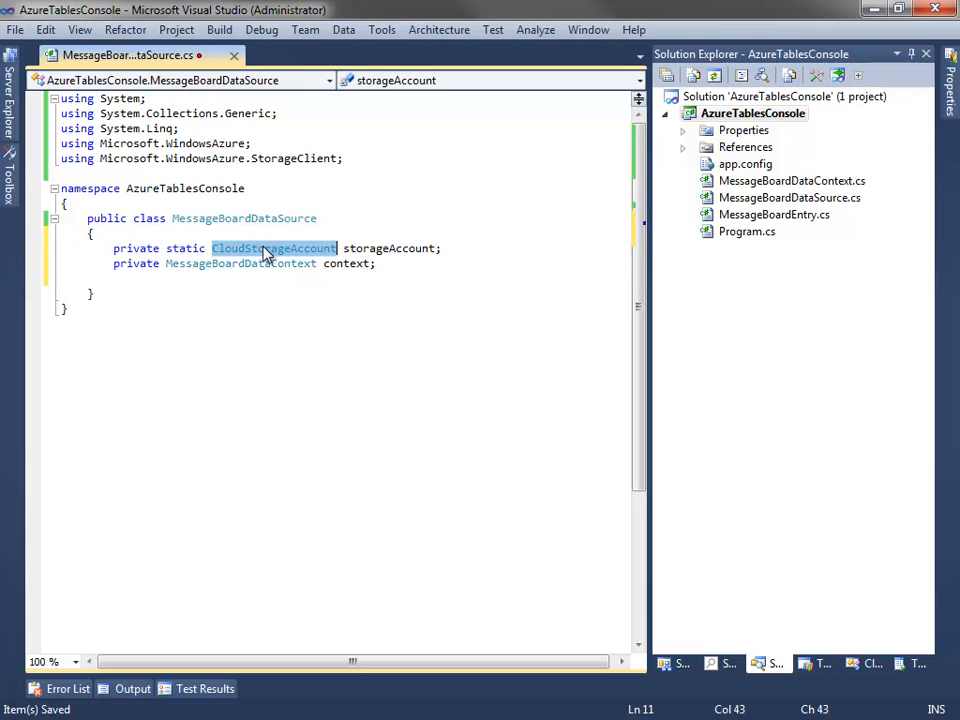
- Review the storageAccount field using DevelopmentStorageAccount and the static constructor's CreateTablesFromModel call against MessageBoardDataContext
left_click(240, 264)
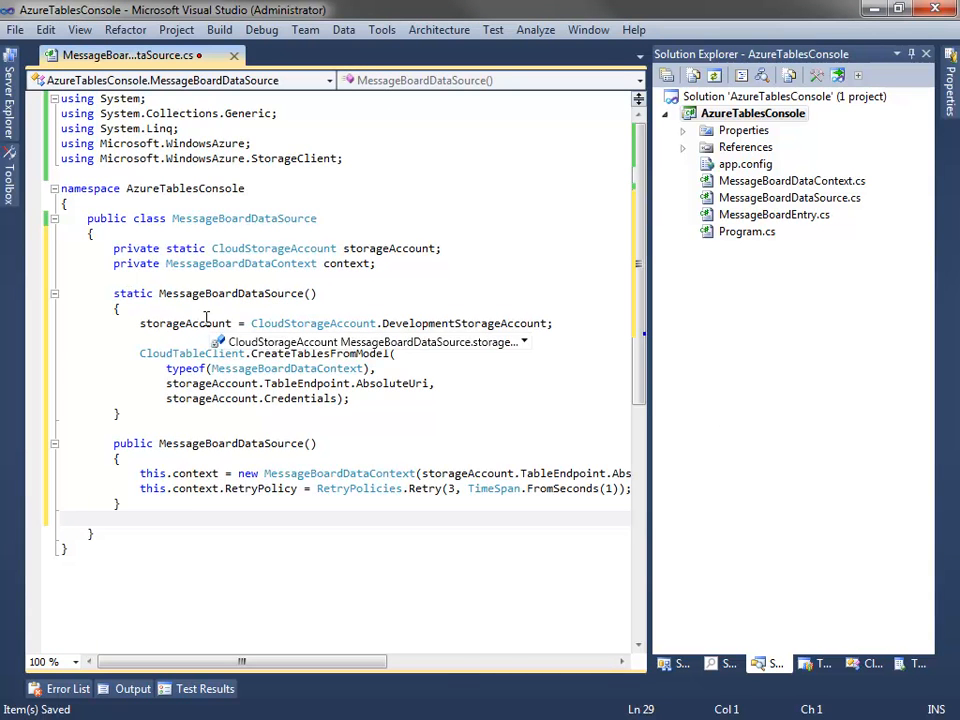
double_click(184, 324)
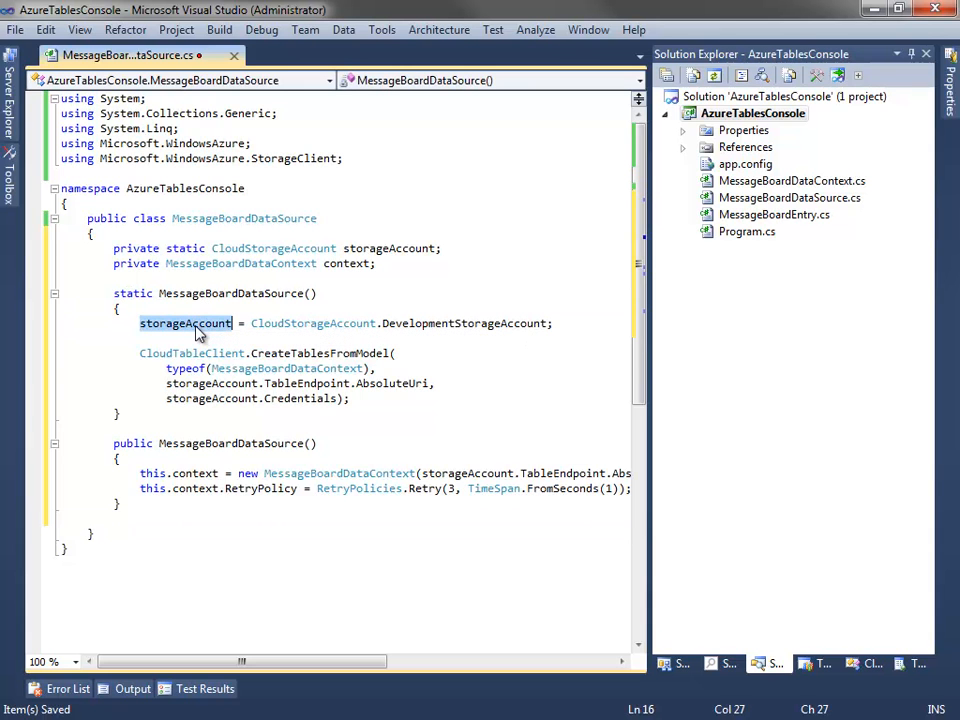
double_click(184, 324)
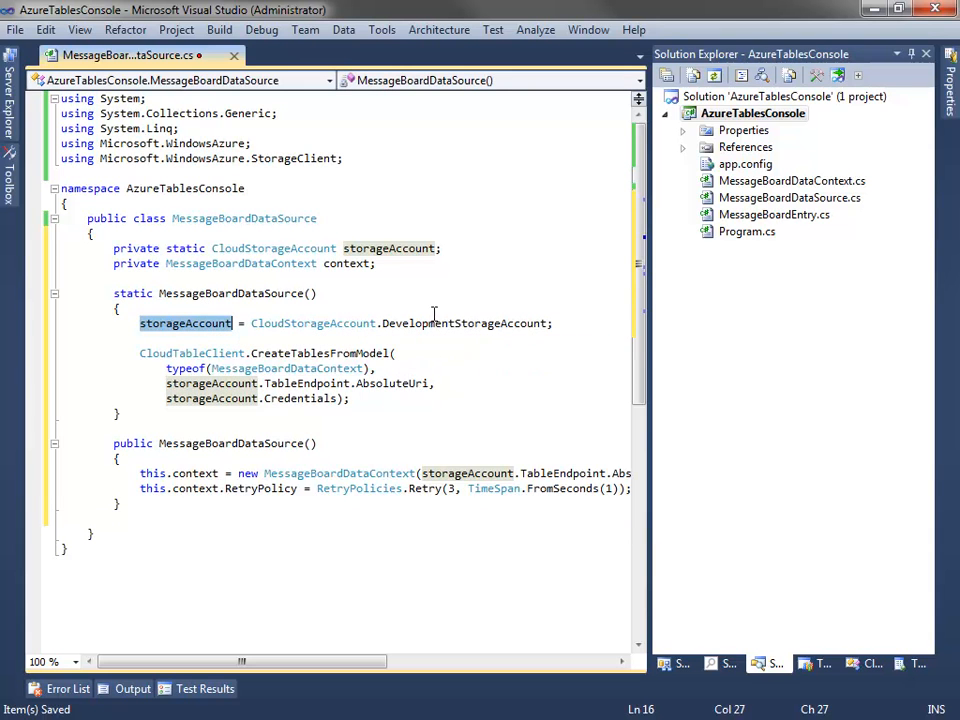
double_click(464, 324)
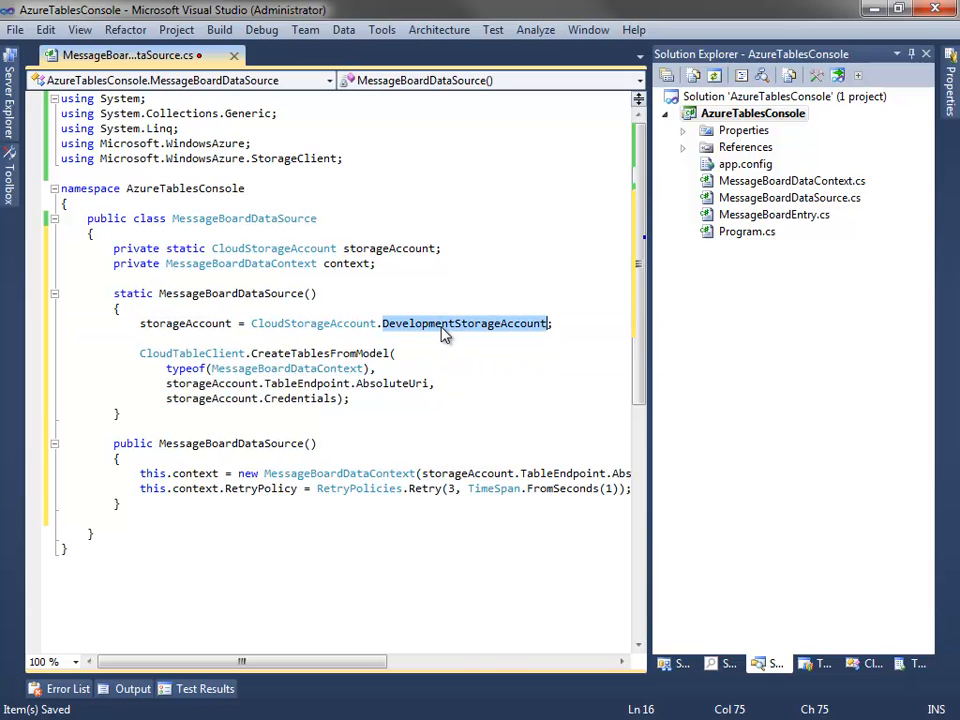
double_click(464, 324)
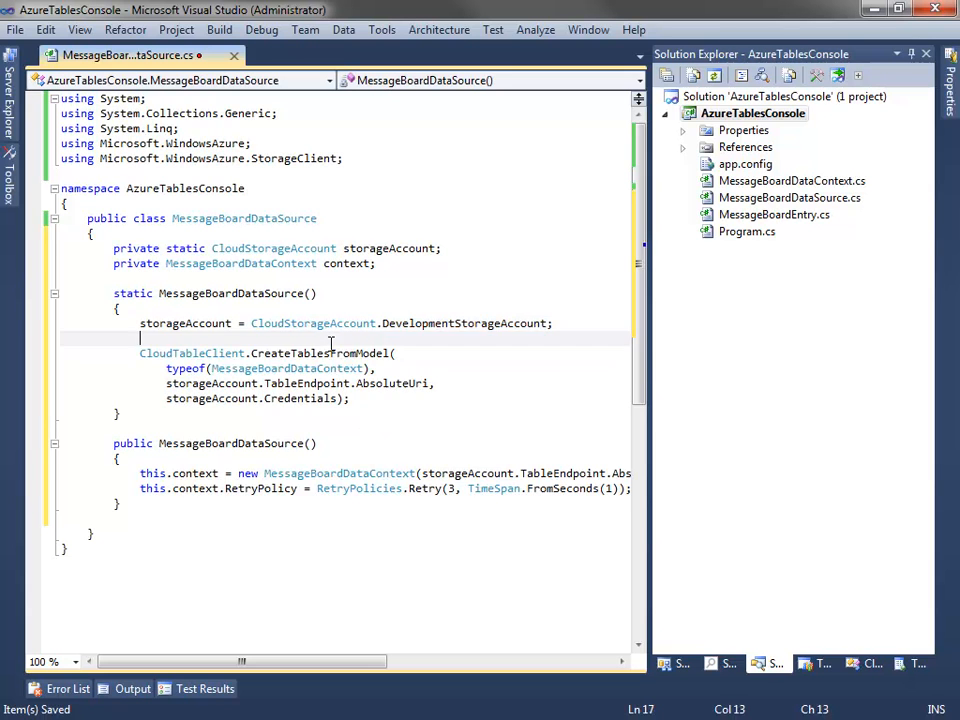
double_click(320, 352)
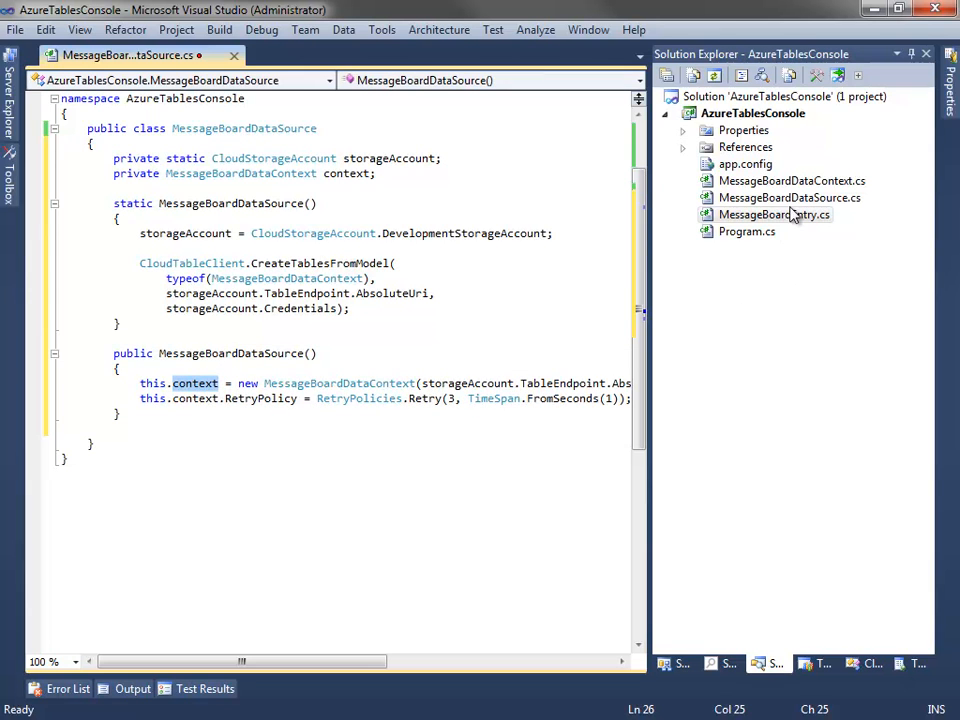
left_click(792, 180)
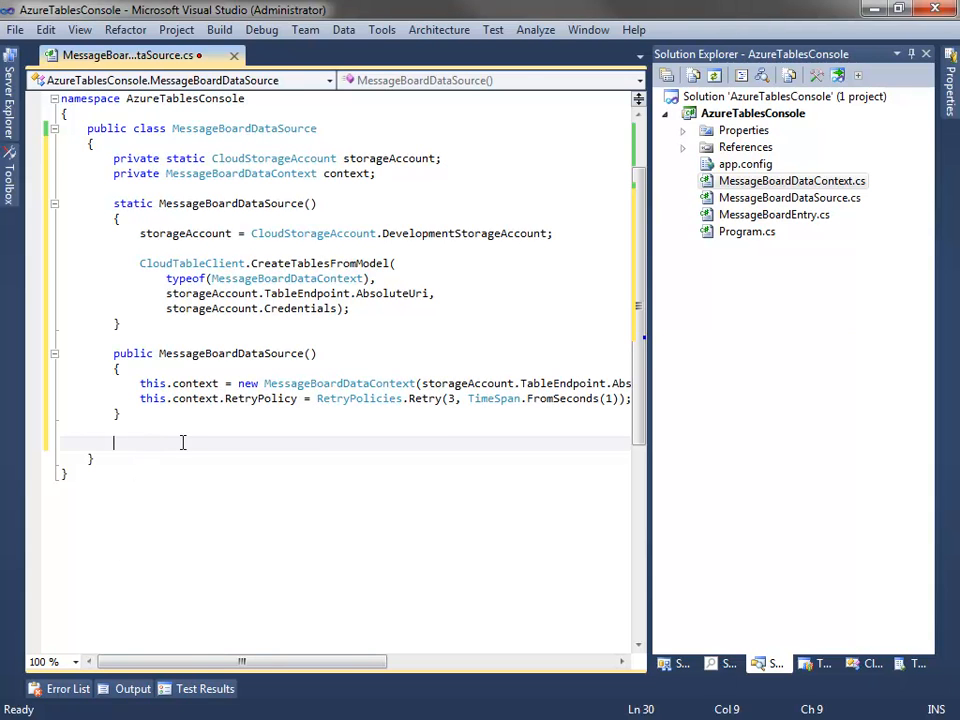
- Write AddMessageBoardEntry(MessageBoardEntry newItem) using AddObject and SaveChanges, plus GetMessageBoardEntries as a LINQ query
type("public void AddMessageBoardEntry(MessageBoardEntry newItem)")
type("this.context.AddObject(\"MessageBoardEntry\", newItem);")
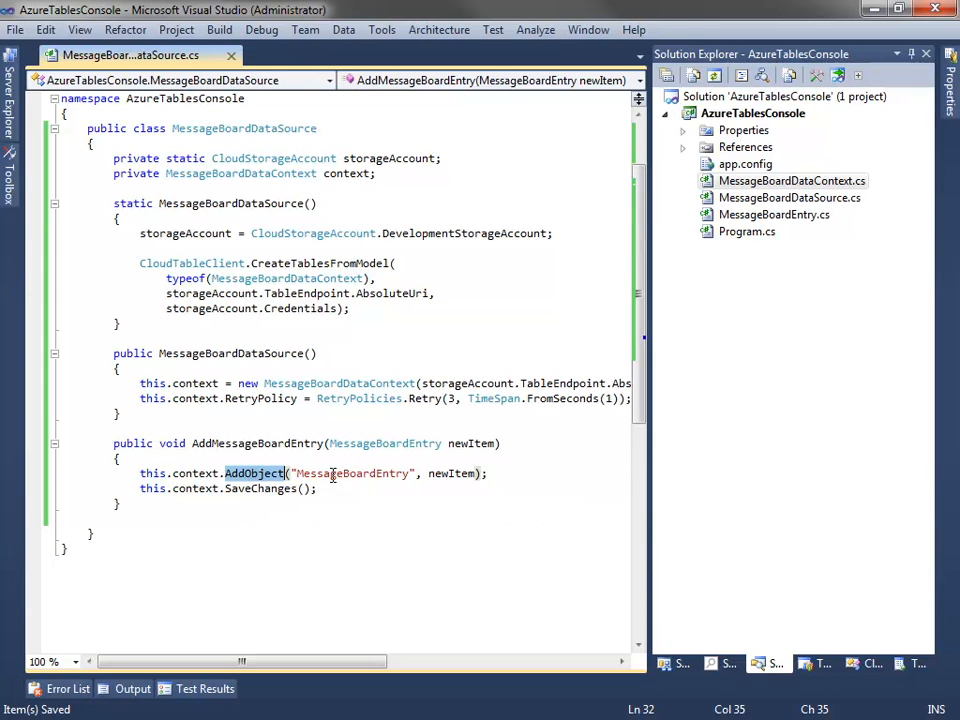
double_click(352, 472)
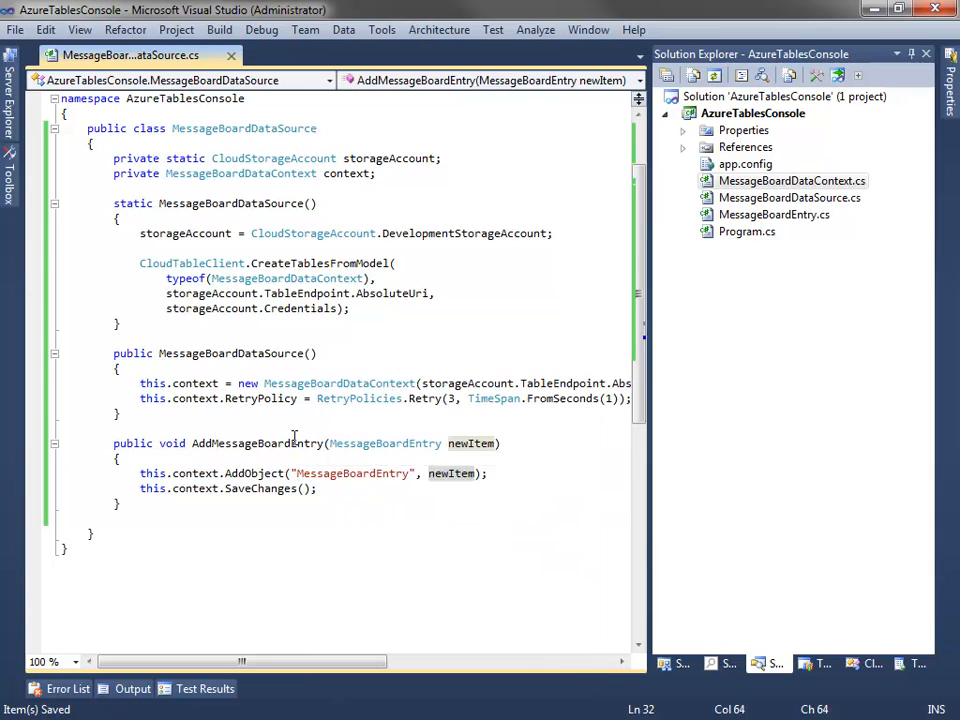
double_click(262, 488)
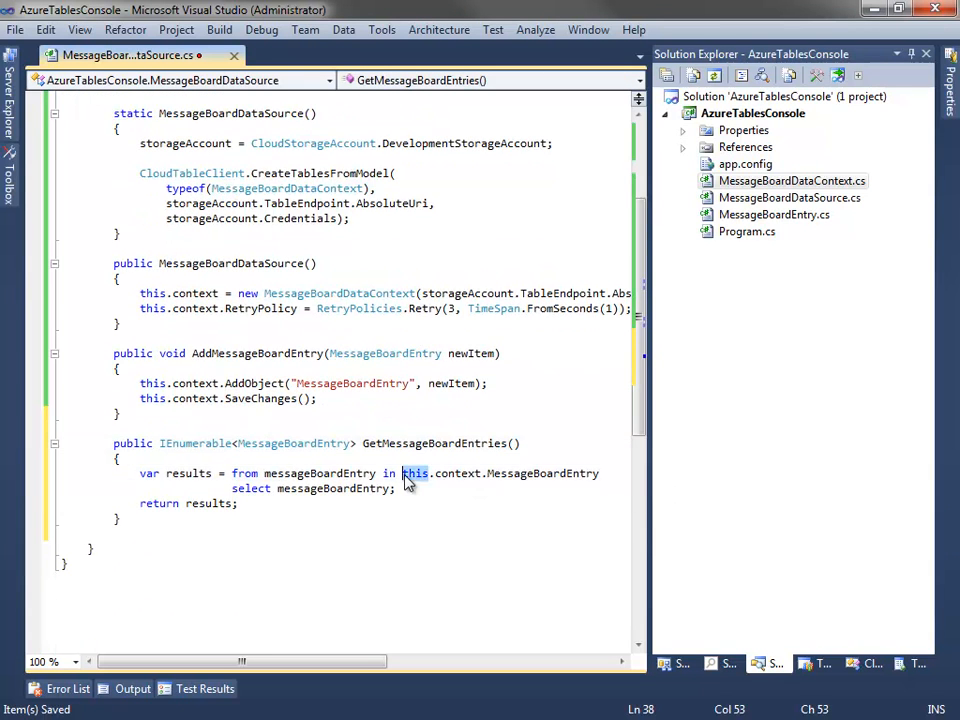
double_click(544, 472)
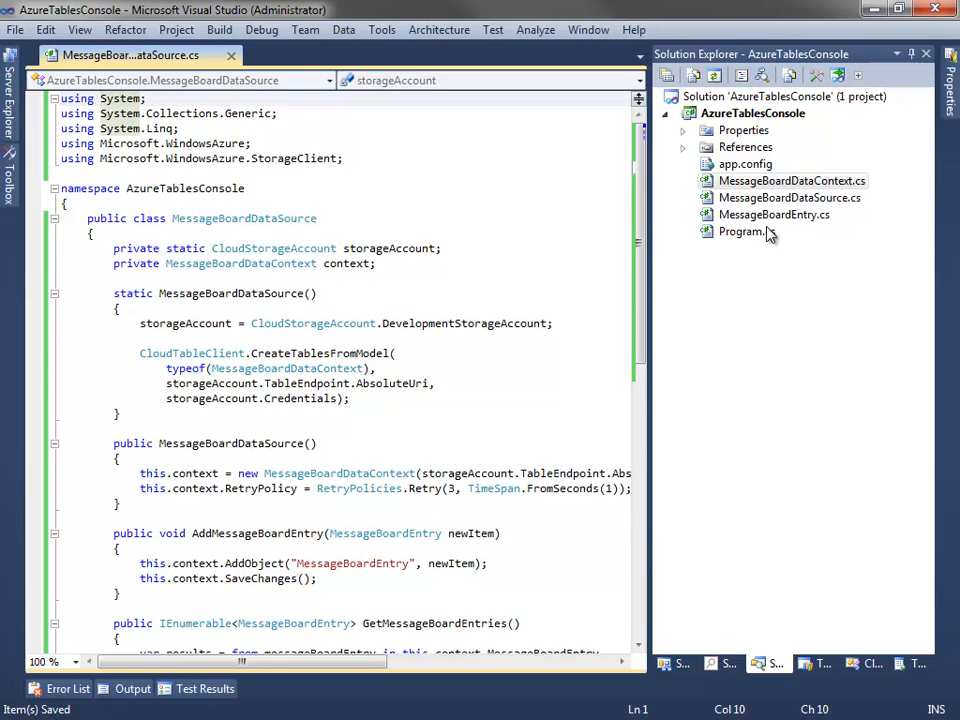
- In Program.cs Main, prompt for username and message via Console.ReadLine and build a messageBoardEntry from them
double_click(746, 232)
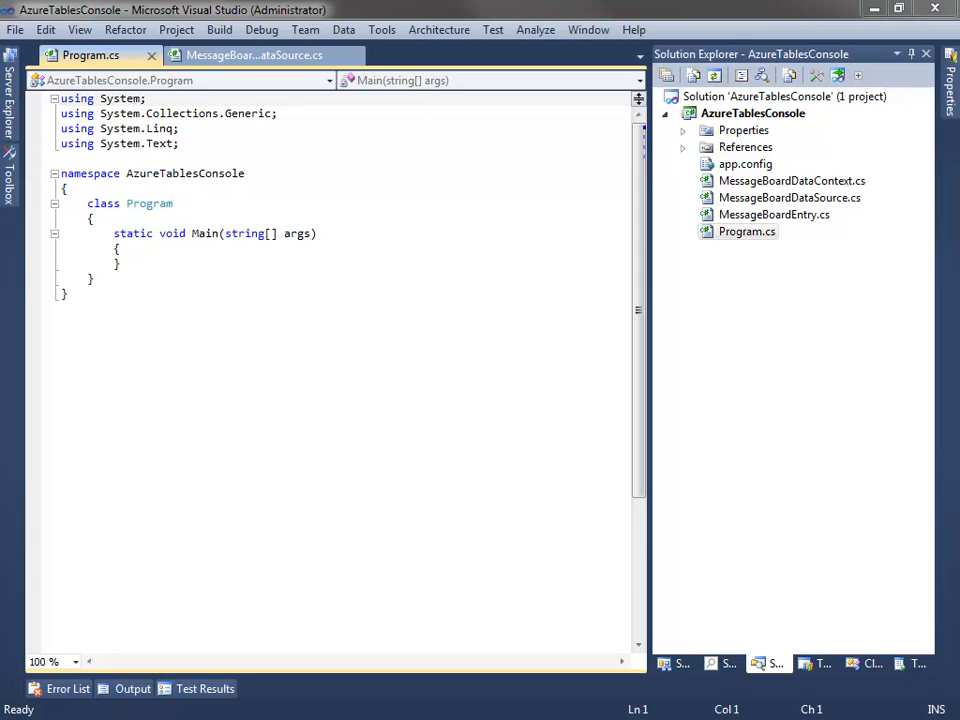
mouse_move(332, 492)
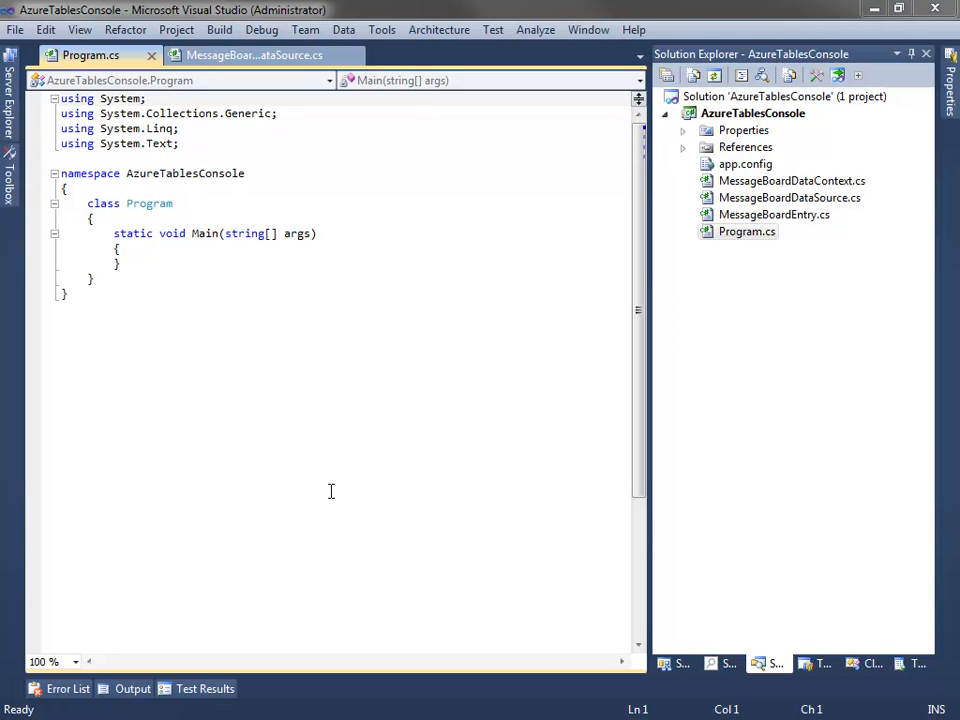
mouse_move(172, 452)
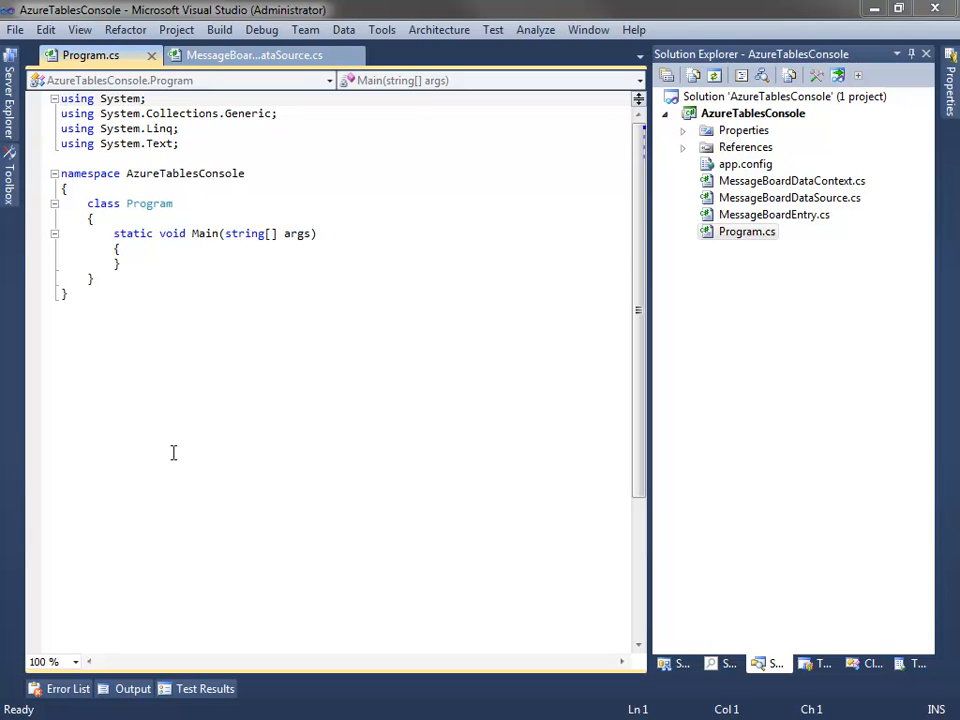
left_click(120, 248)
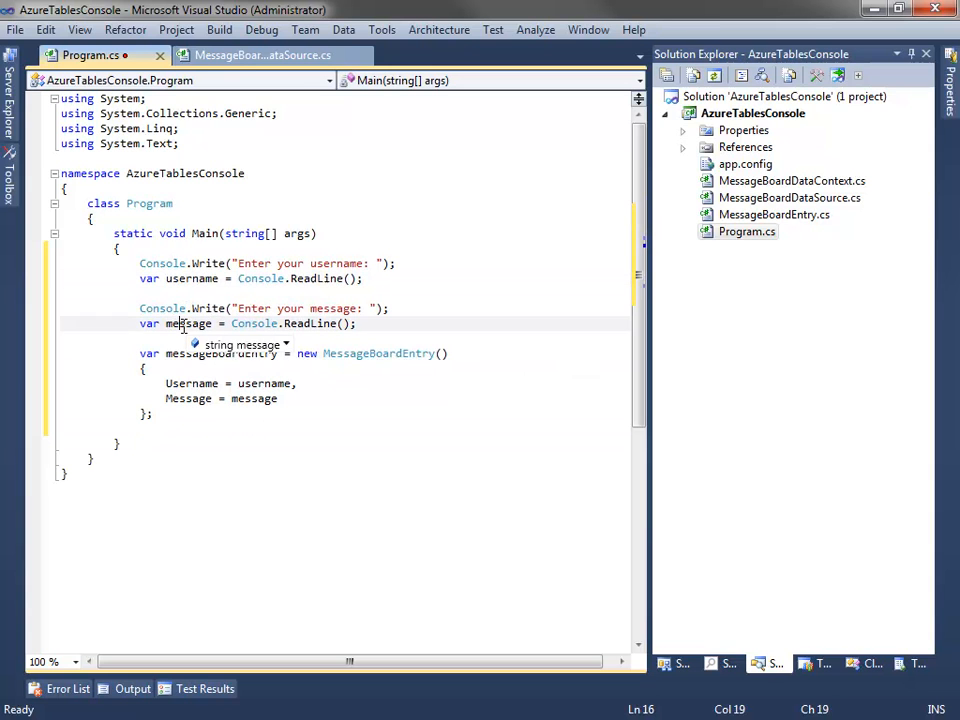
double_click(220, 352)
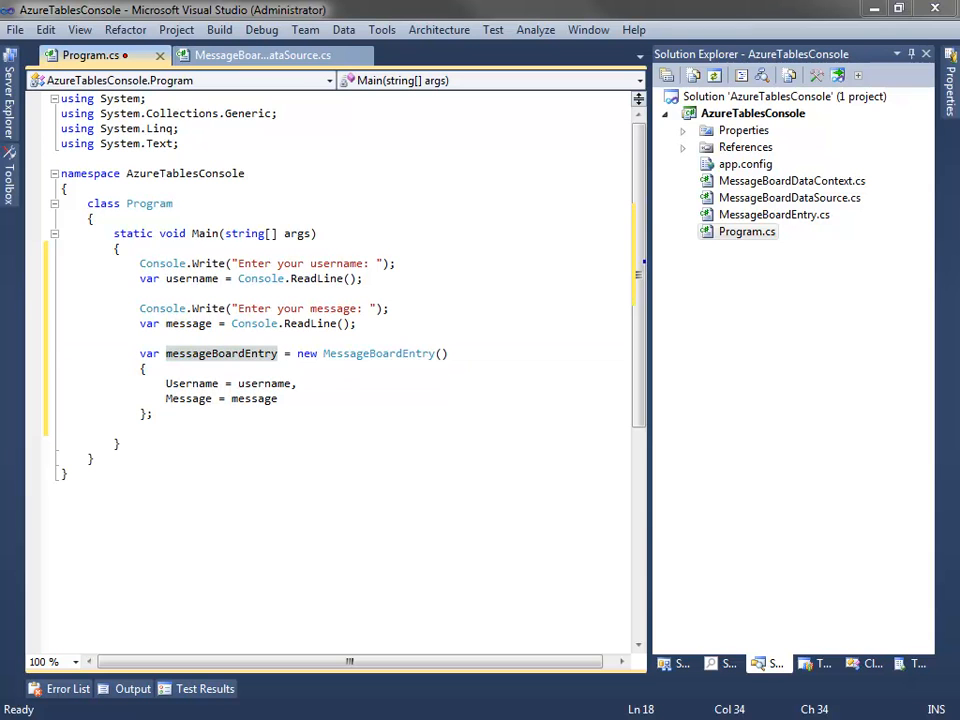
mouse_move(868, 644)
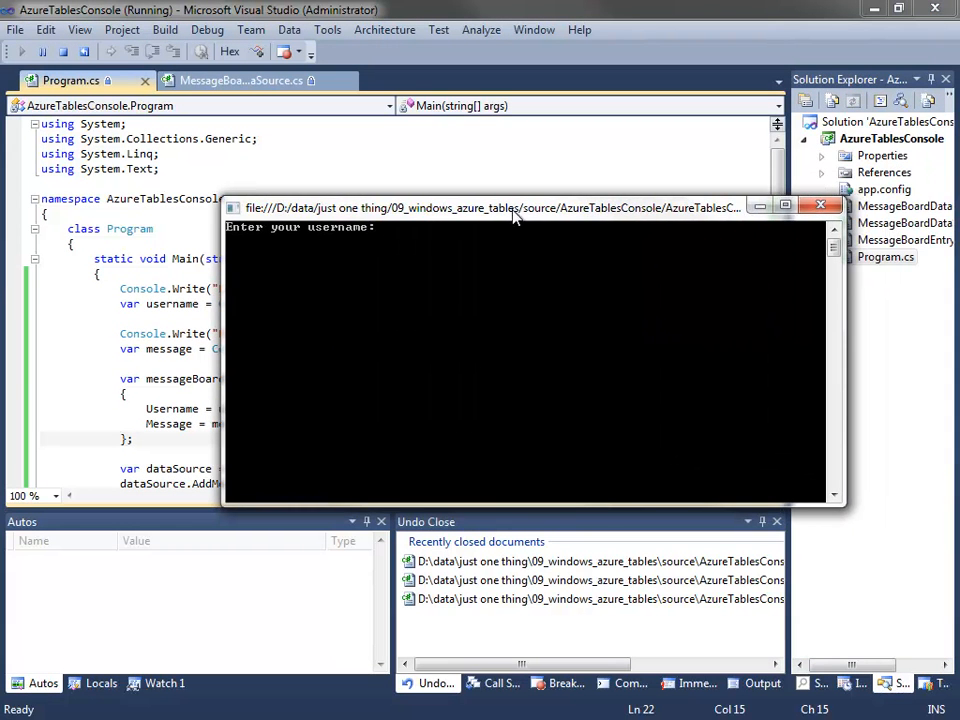
- Run the app and enter username 'ada' and message 'hello' at the console prompts
type("ada")
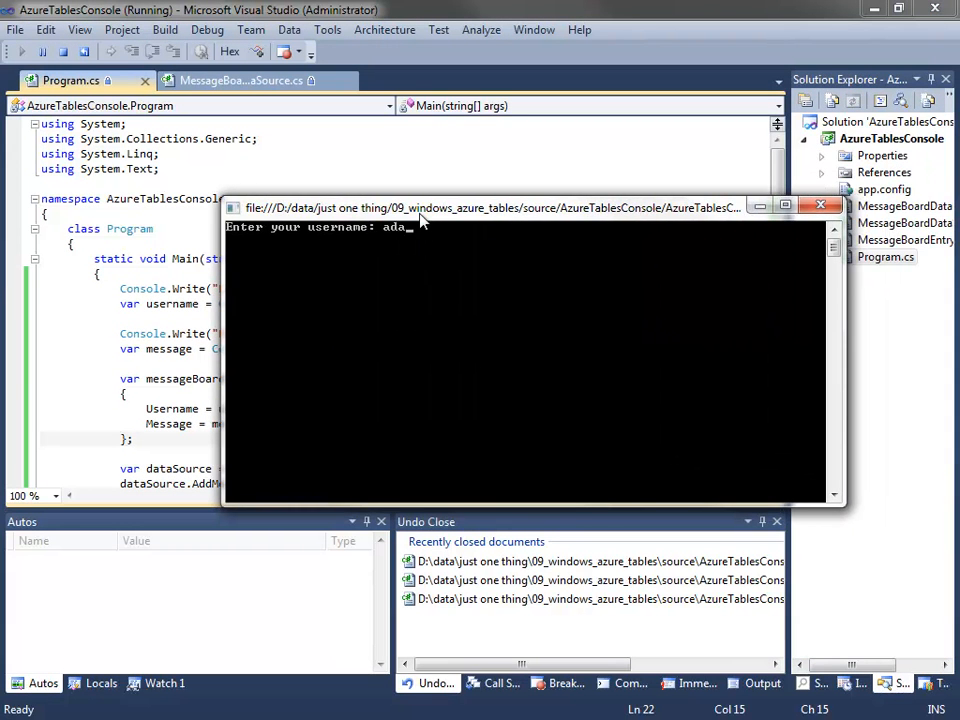
type("hello")
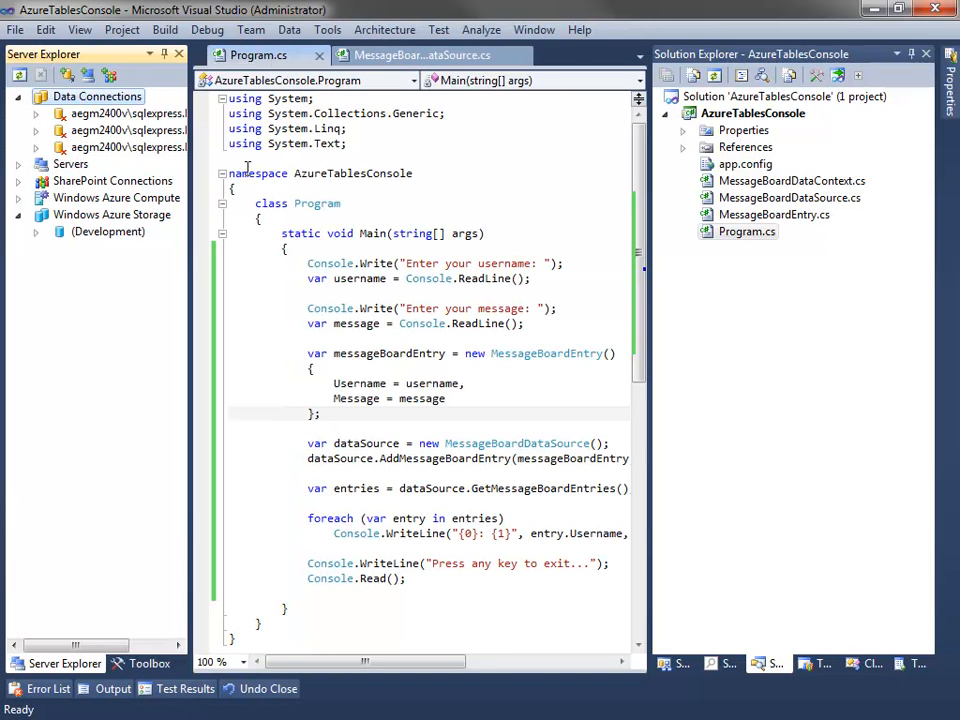
- Expand Windows Azure Storage > (Development) > Tables in Server Explorer and open the MessageBoardEntry table's data
left_click(108, 232)
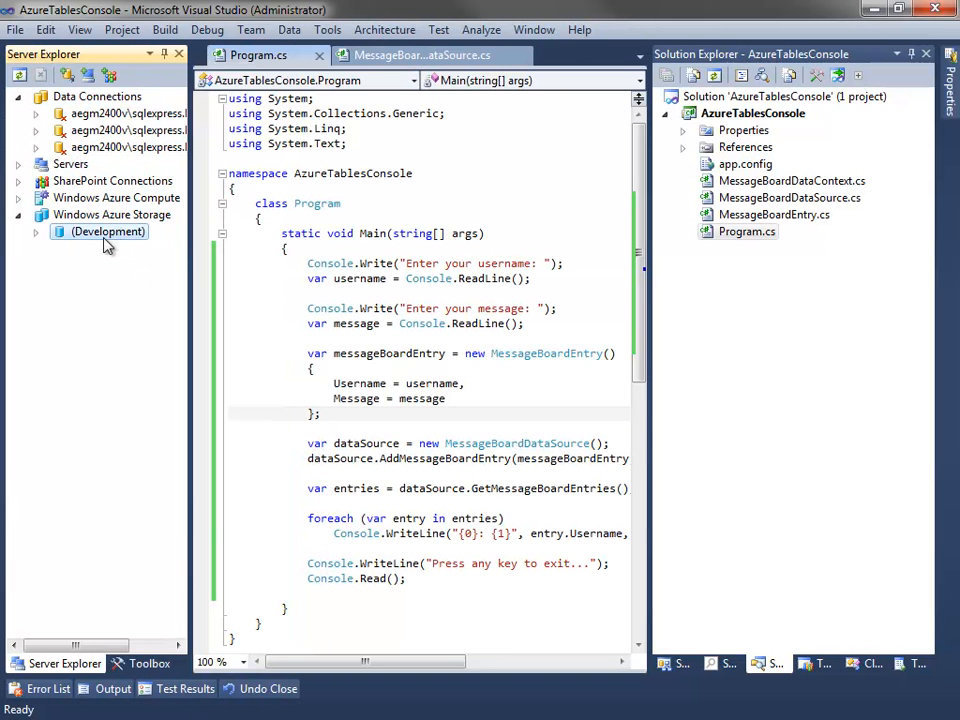
left_click(36, 232)
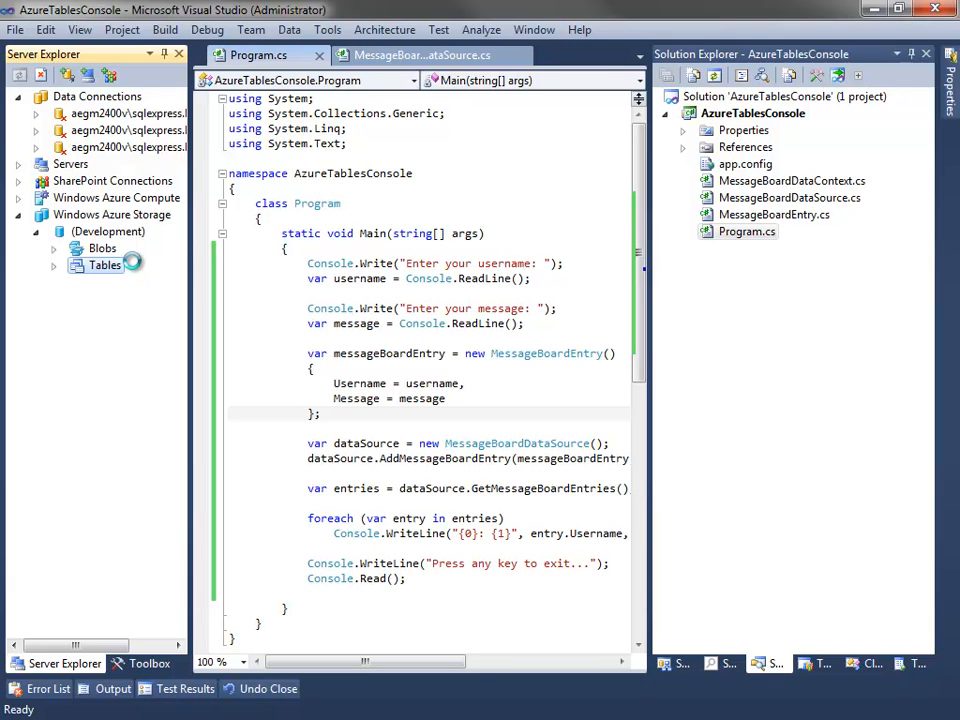
left_click(52, 264)
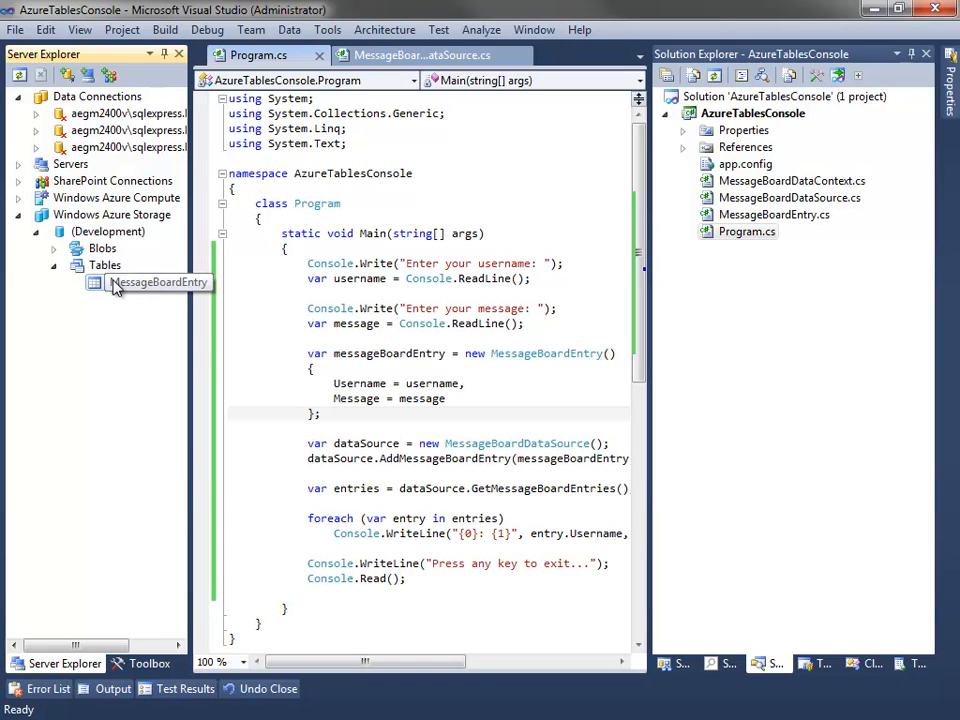
right_click(148, 282)
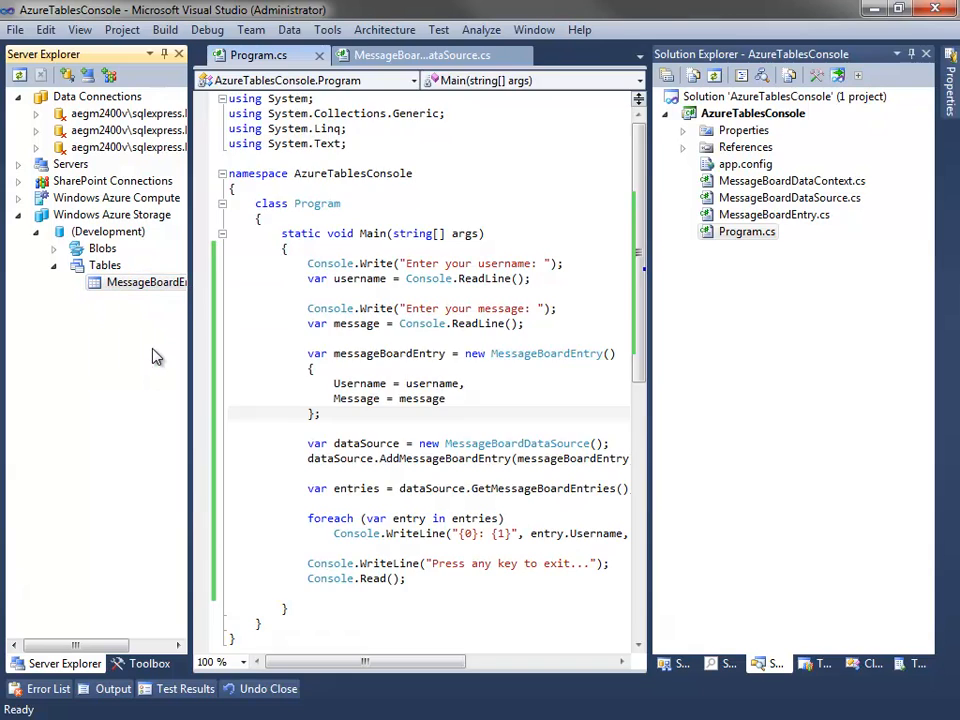
double_click(148, 280)
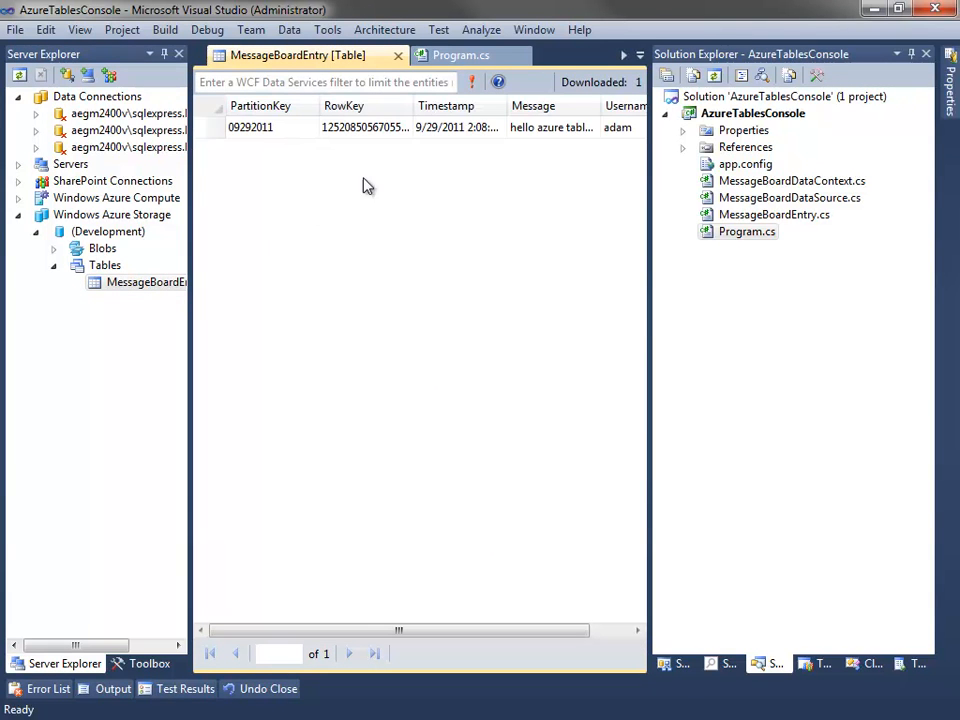
- Inspect the stored row's PartitionKey 09292011 and its 9/29/2011 timestamp in the table view
left_click(250, 128)
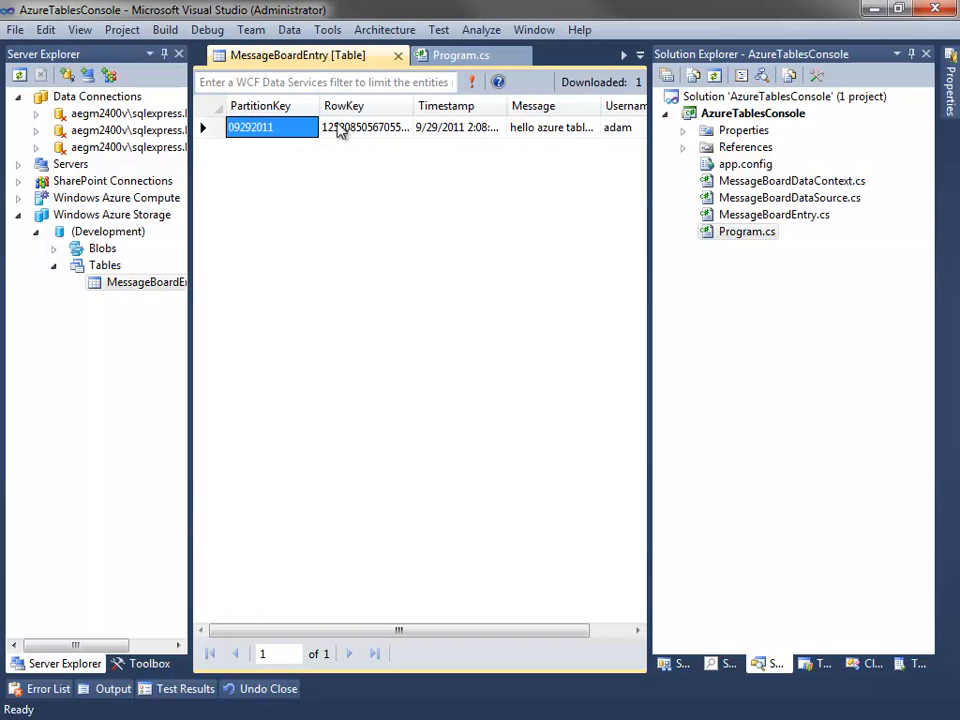
left_click(456, 128)
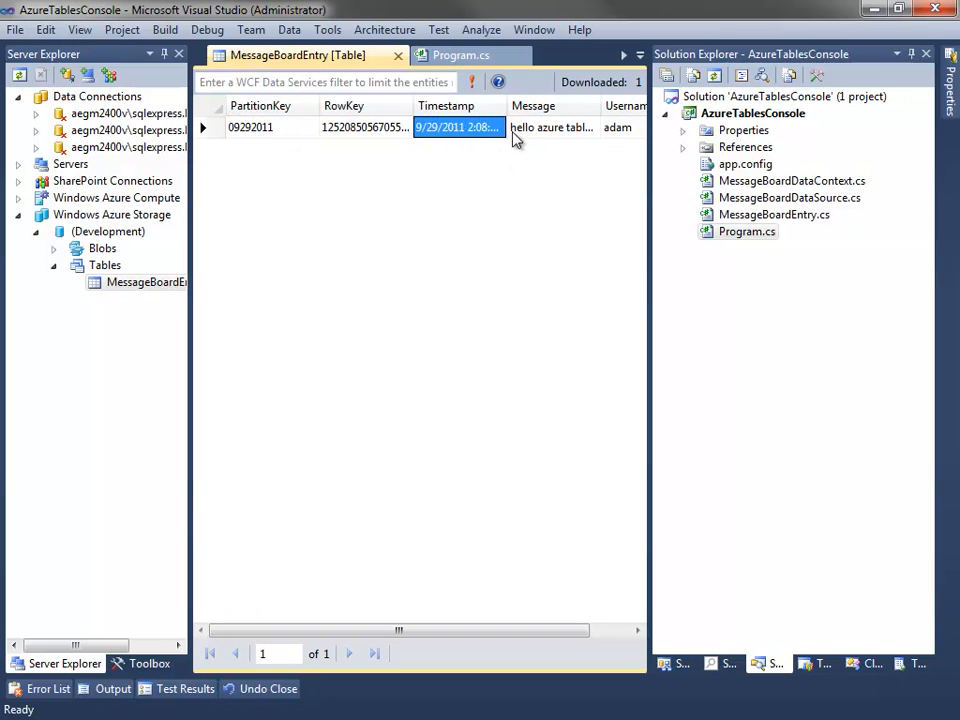